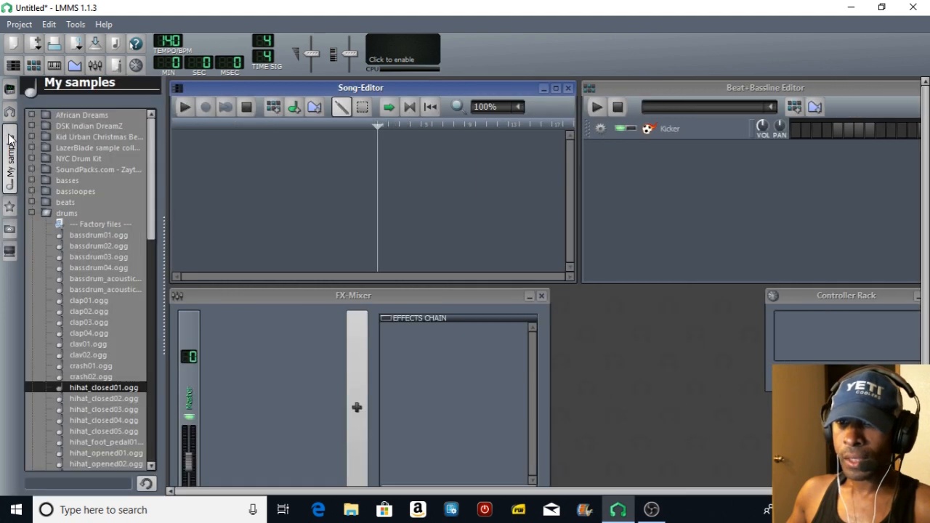
pyautogui.moveTo(93, 279)
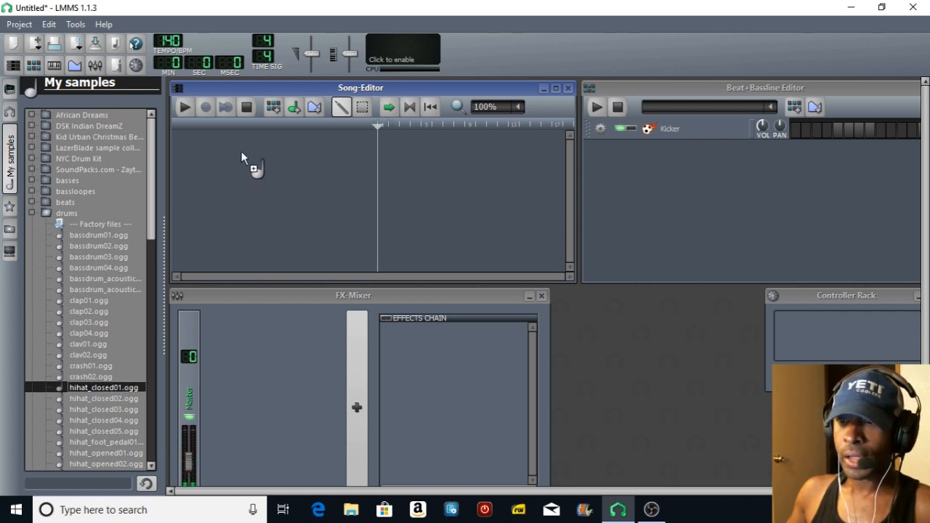
# Drag hihat_closed01.ogg and kick01.ogg from My Samples into the Song Editor as sample tracks
pyautogui.moveTo(104, 387); pyautogui.dragTo(291, 139)
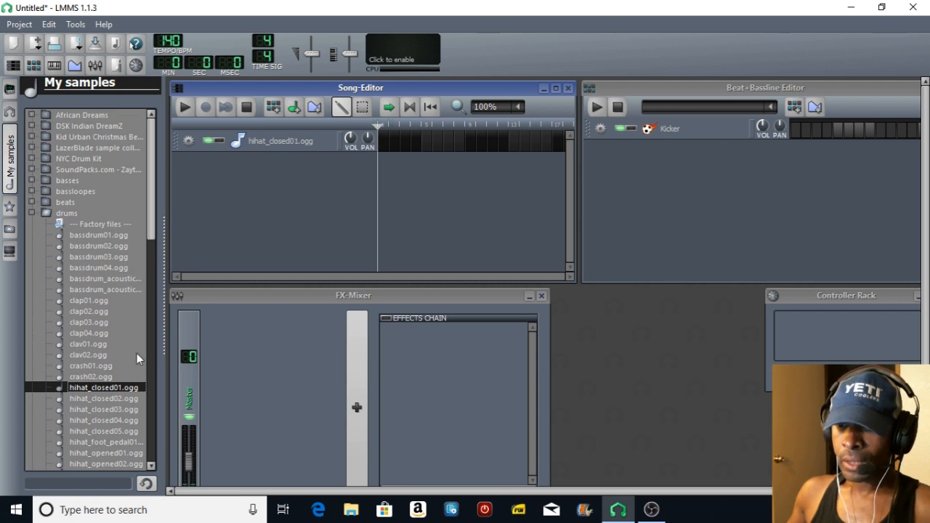
pyautogui.moveTo(109, 392)
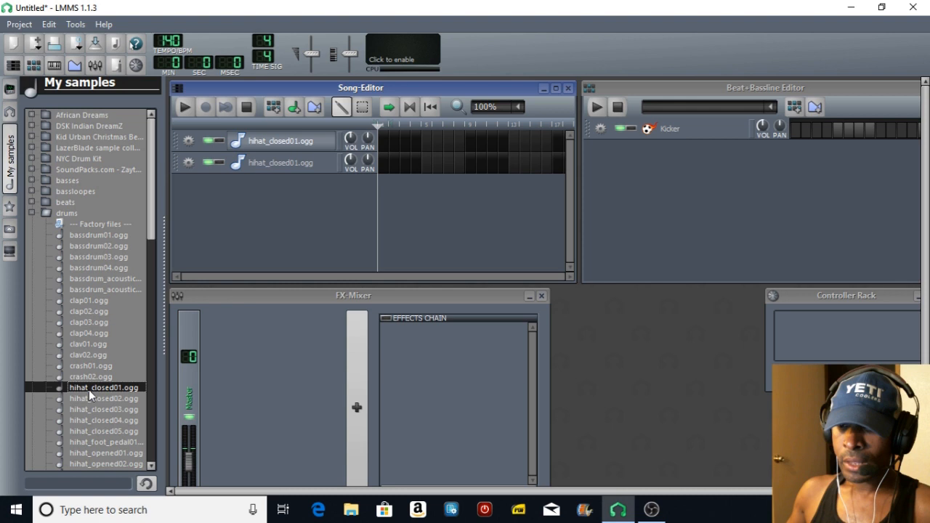
pyautogui.scroll(-3)
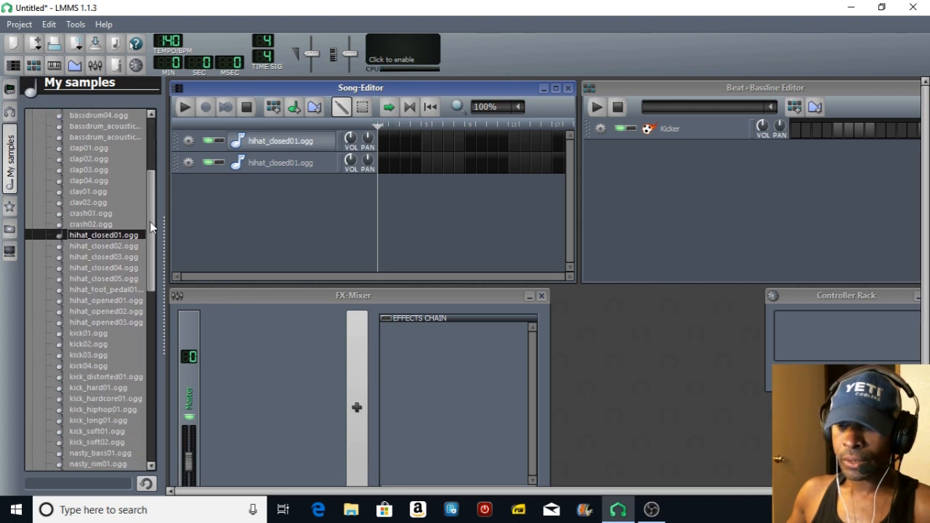
pyautogui.scroll(-3)
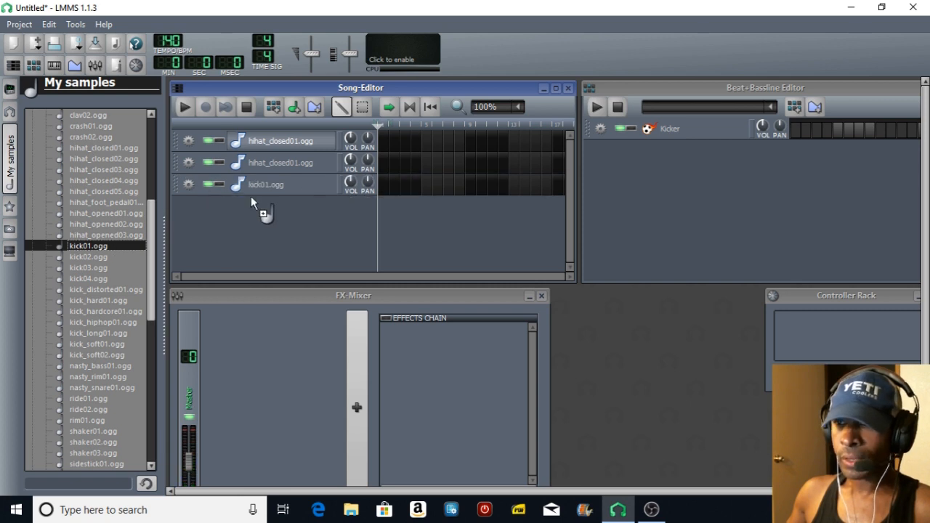
pyautogui.moveTo(88, 246); pyautogui.dragTo(265, 207)
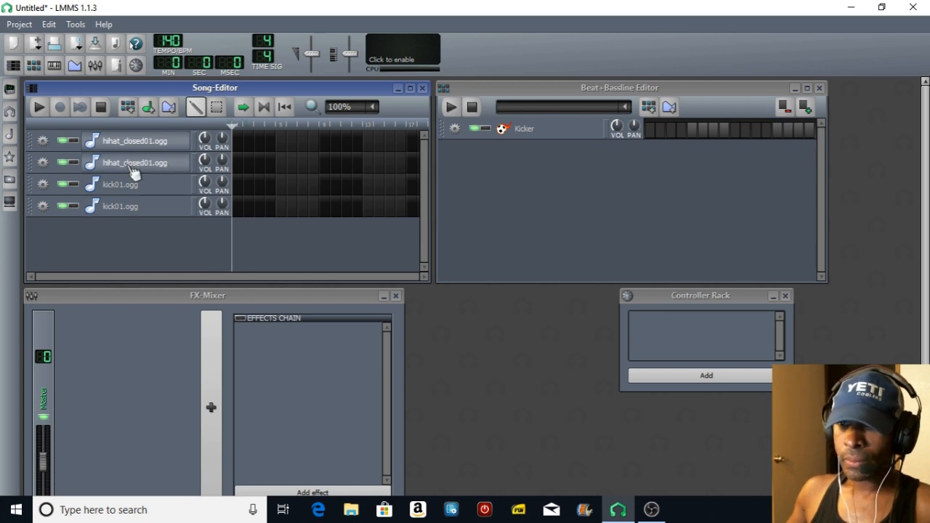
# Rename the second hihat_closed01 track to 'HH Original'
pyautogui.doubleClick(133, 163)
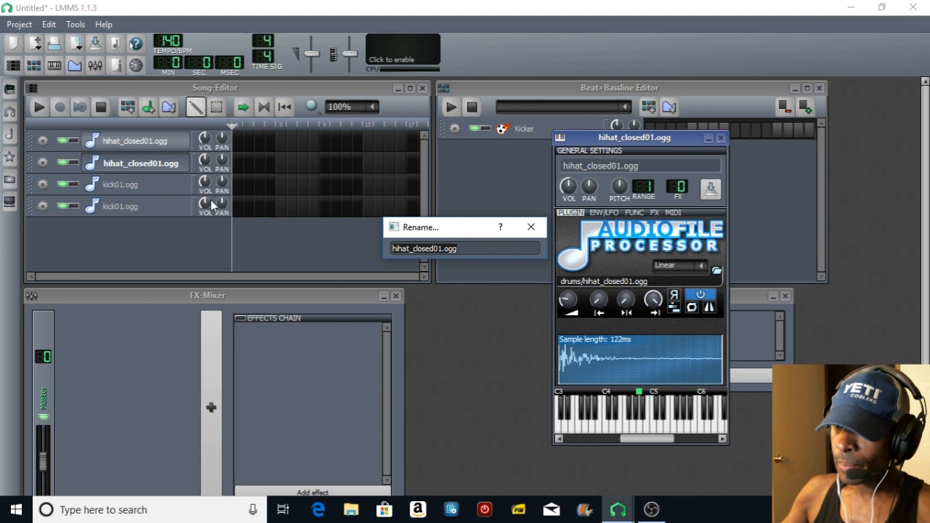
pyautogui.write('Hi')
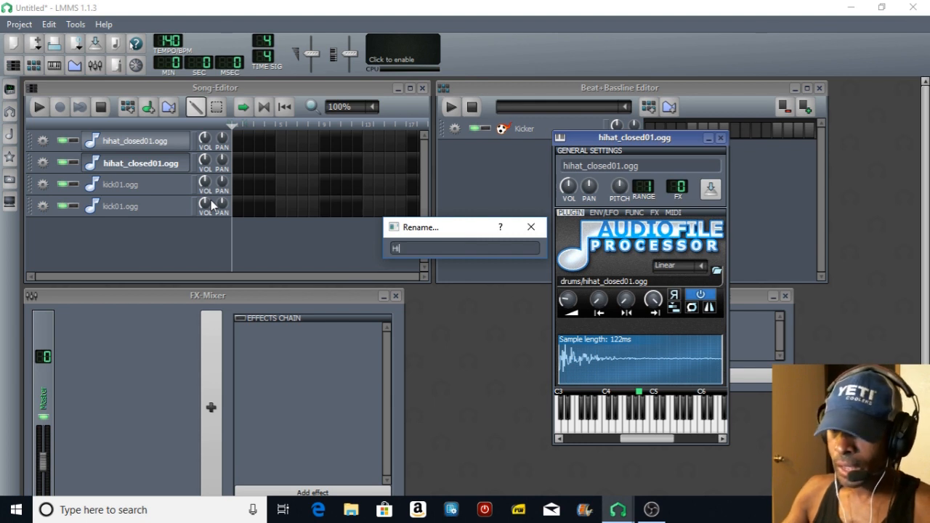
pyautogui.write('g')
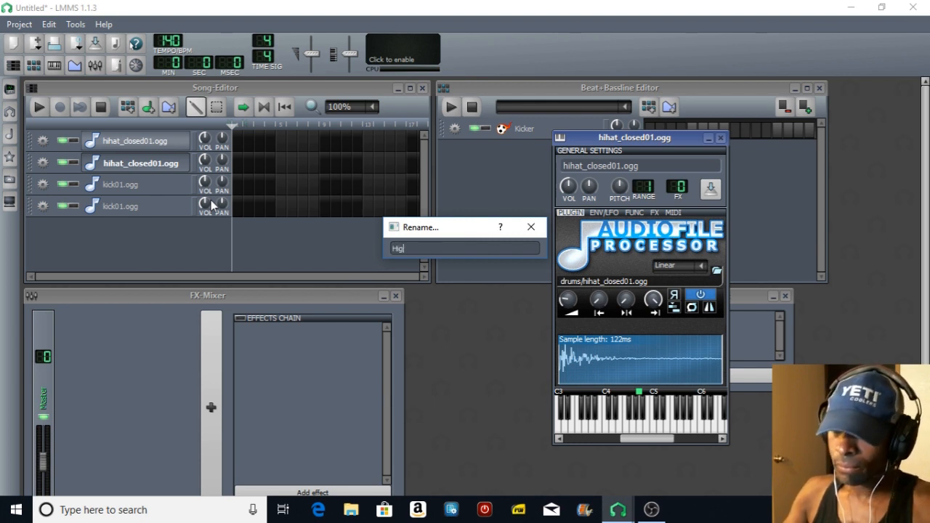
pyautogui.press('BackSpace')
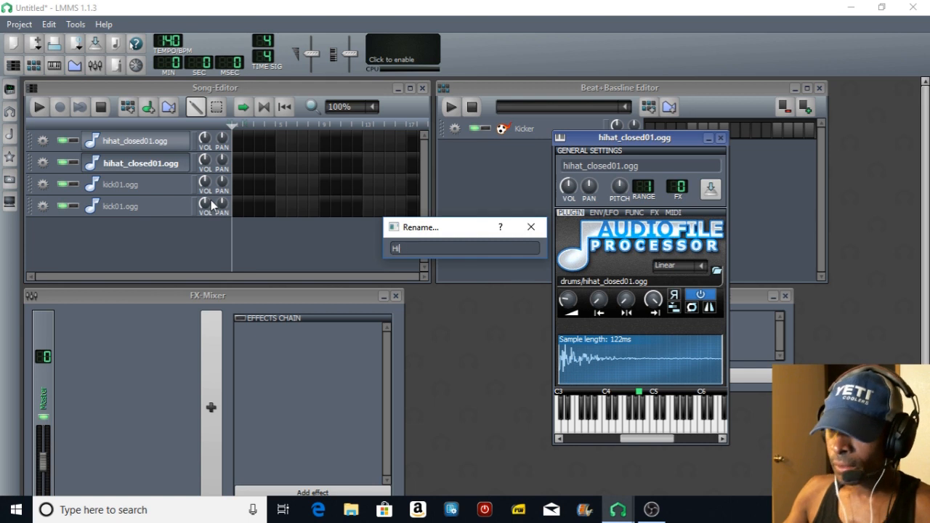
pyautogui.write('ah')
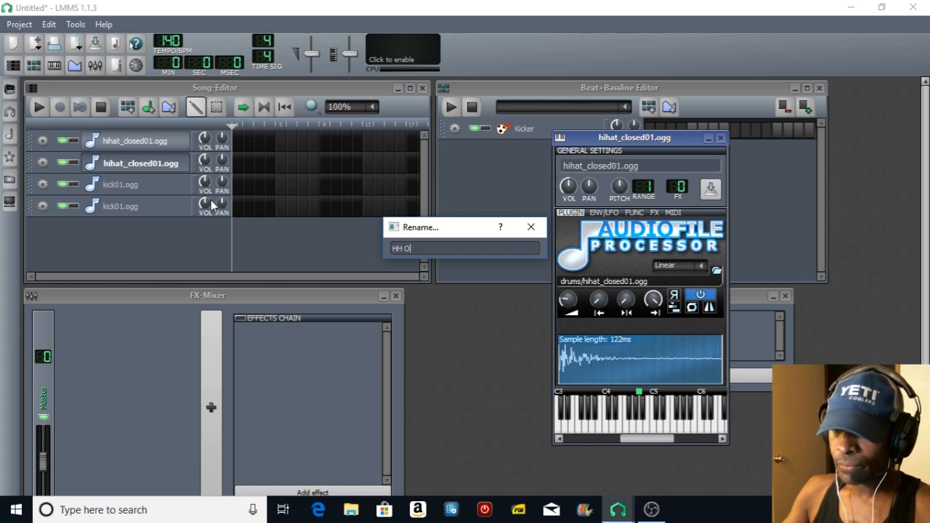
pyautogui.write('rigi')
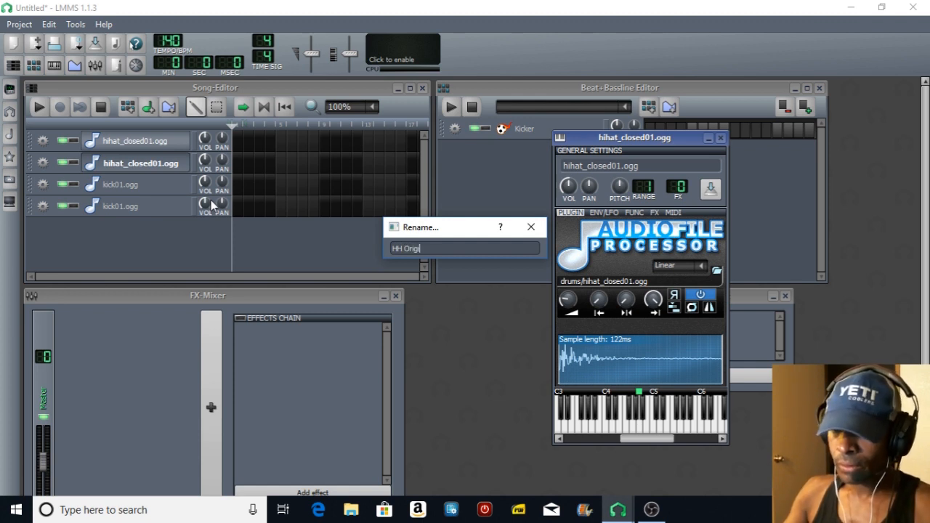
pyautogui.write('nal')
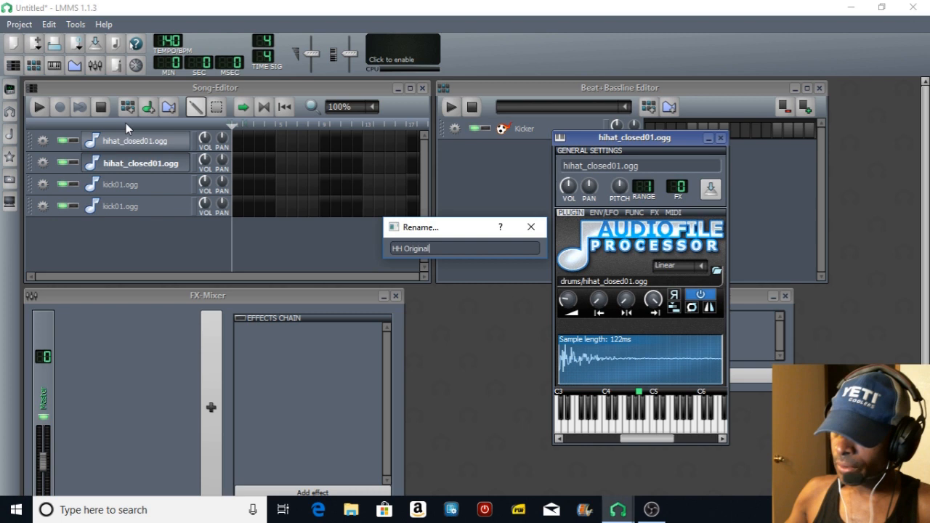
pyautogui.press('Return')
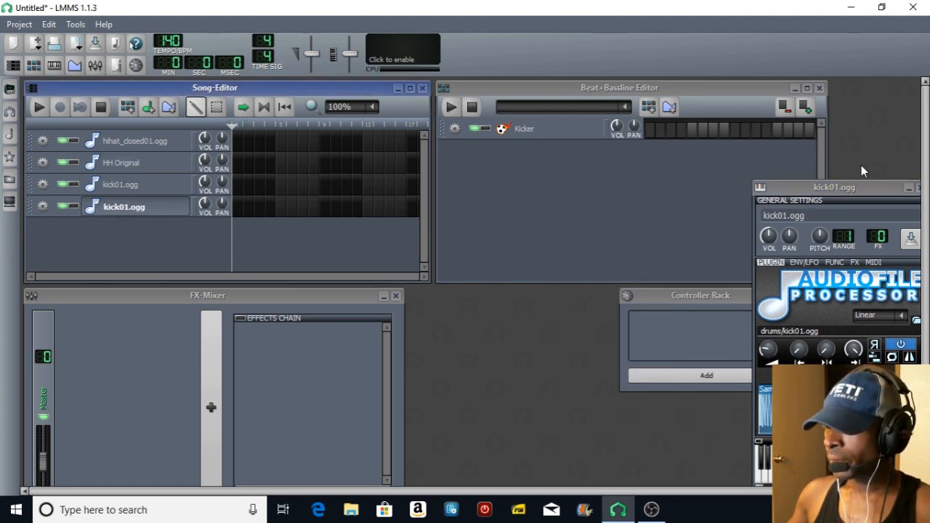
# Rename the last kick01 track to 'kick Original' in its instrument window and close the window
pyautogui.moveTo(835, 187); pyautogui.dragTo(551, 121)
pyautogui.write('kick')
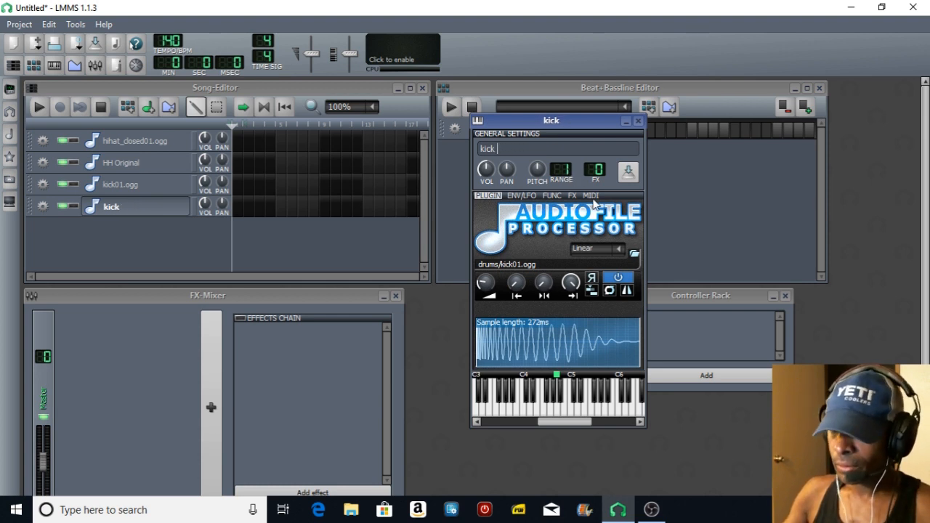
pyautogui.write('Orig')
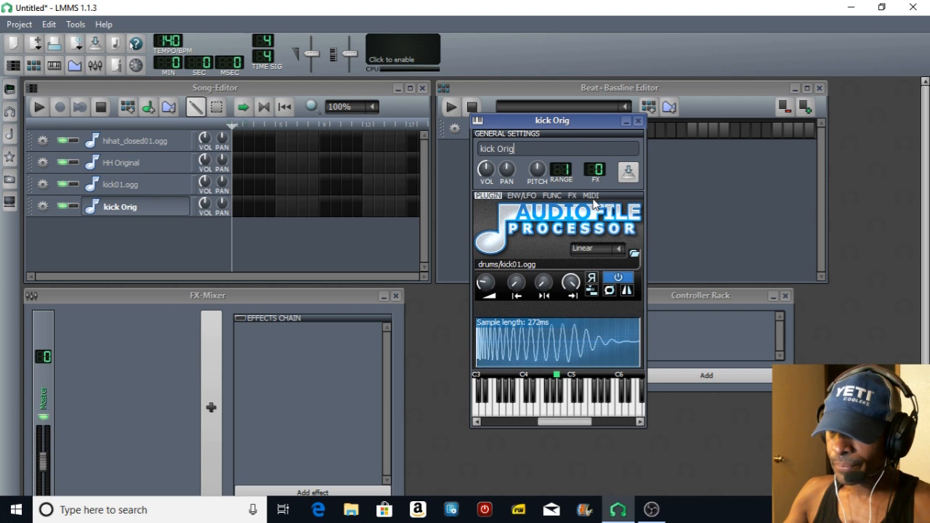
pyautogui.write('inal')
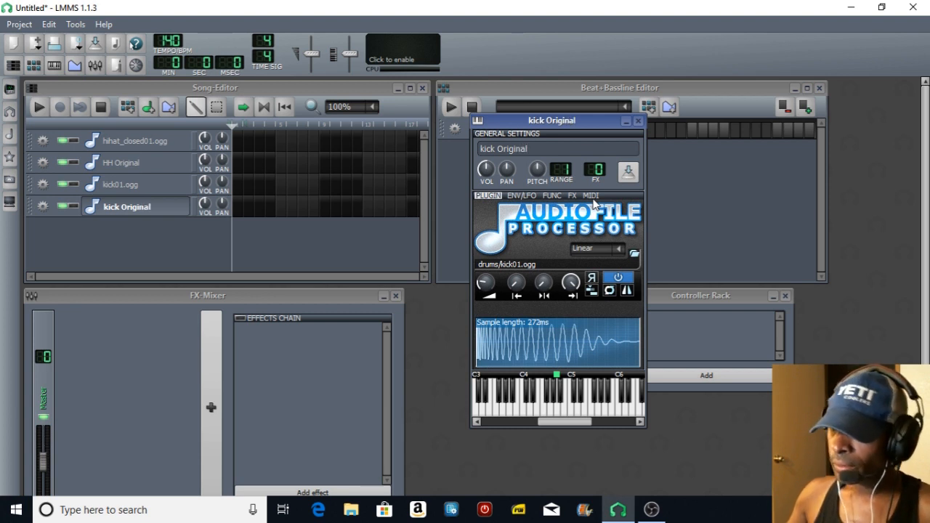
pyautogui.moveTo(578, 168)
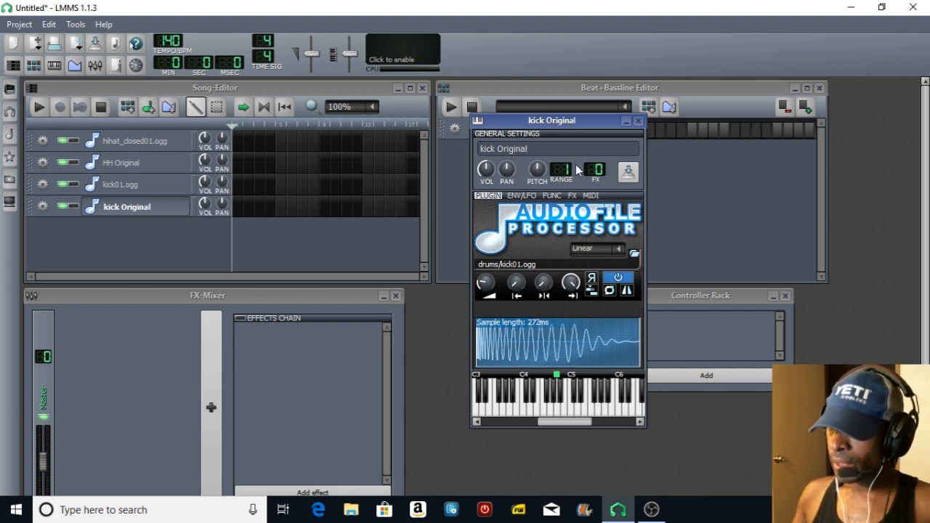
pyautogui.moveTo(633, 122)
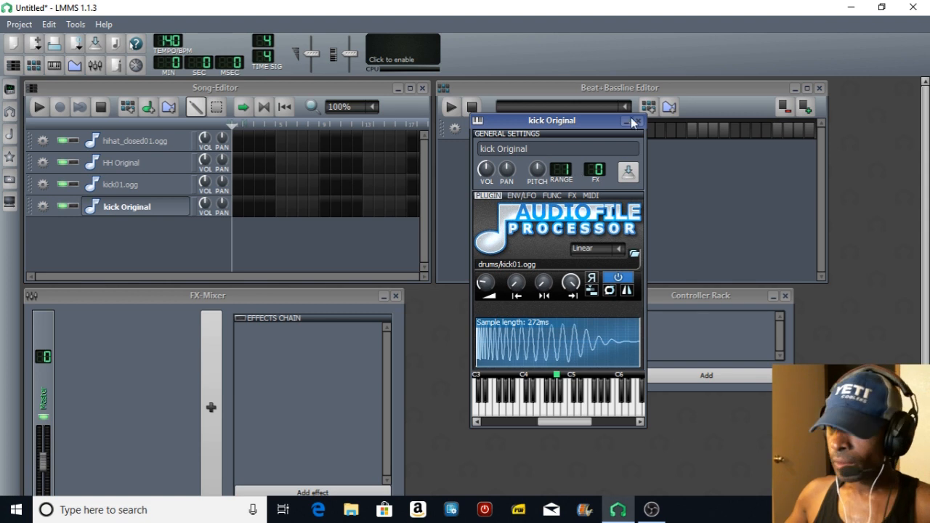
pyautogui.click(639, 121)
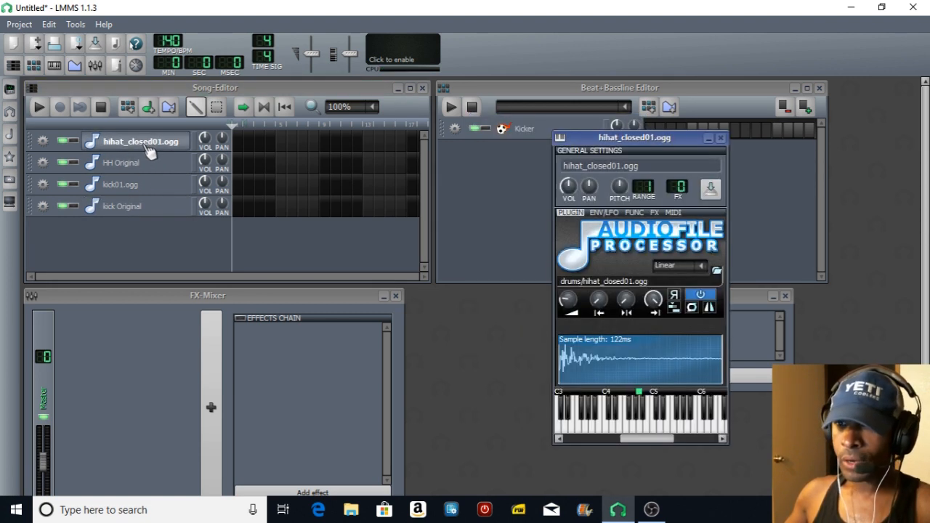
# Add a Spectrum Analyzer to the first hihat_closed01 track's FX chain and bring its display into view
pyautogui.moveTo(634, 137); pyautogui.dragTo(605, 137)
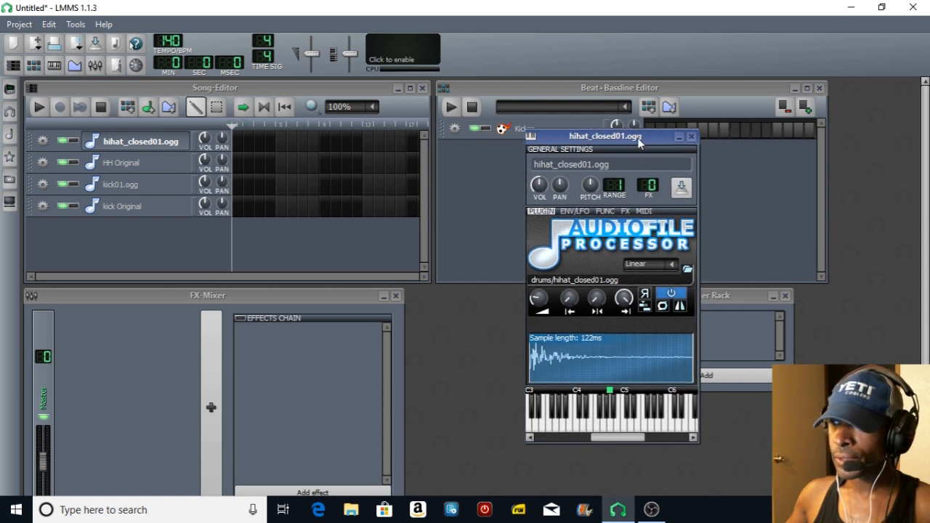
pyautogui.moveTo(605, 137); pyautogui.dragTo(494, 90)
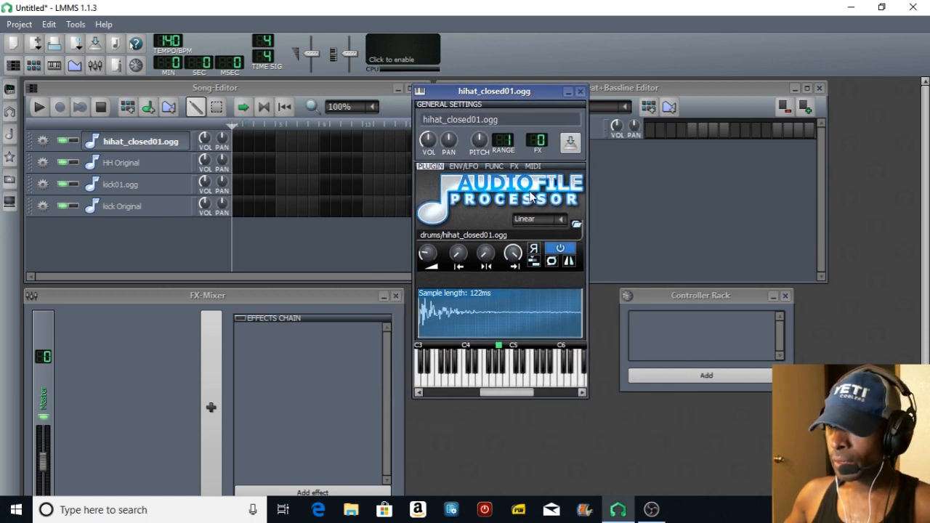
pyautogui.click(515, 165)
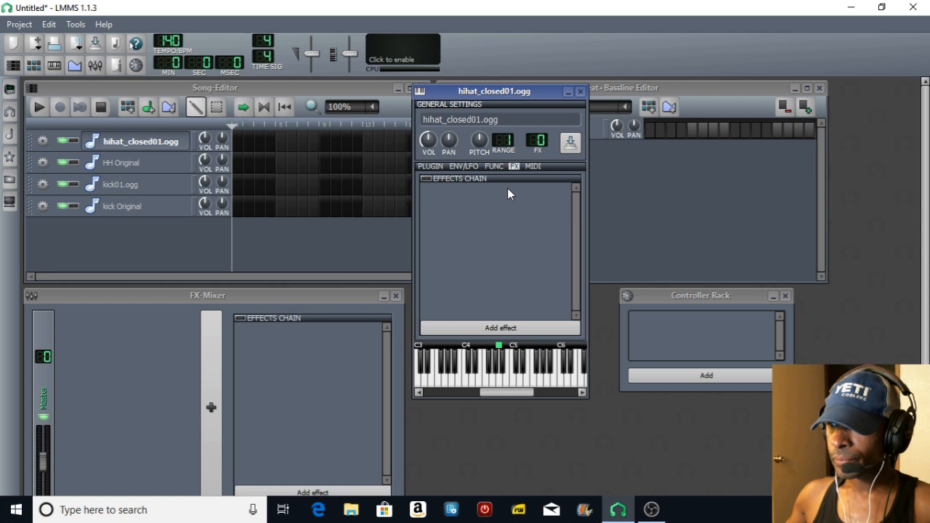
pyautogui.click(500, 328)
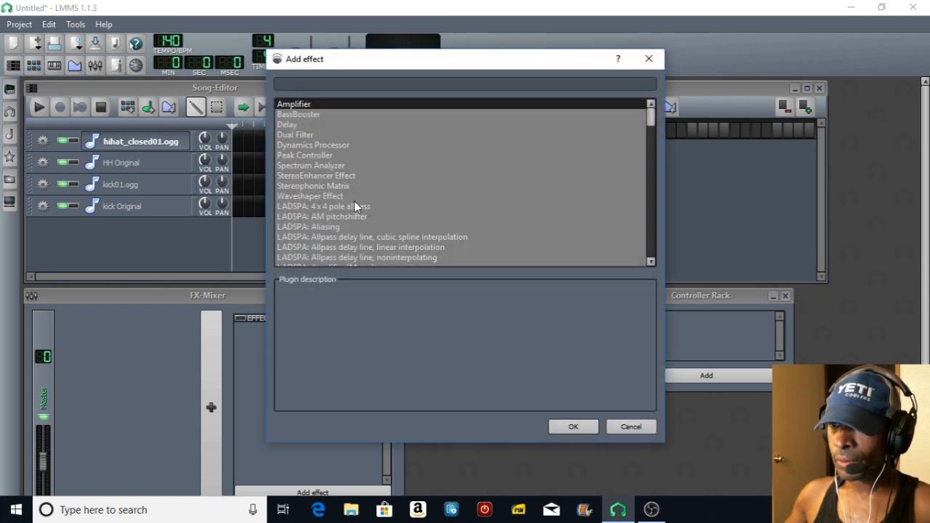
pyautogui.click(311, 165)
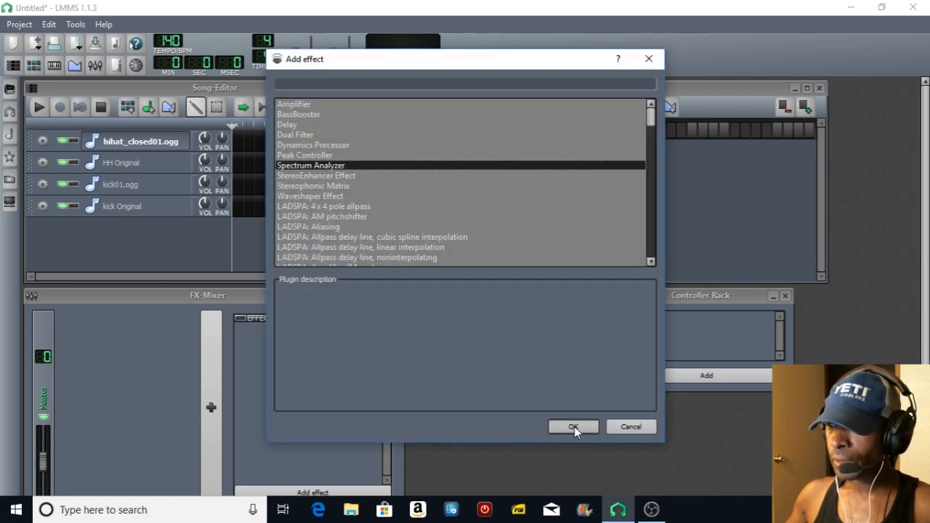
pyautogui.click(573, 428)
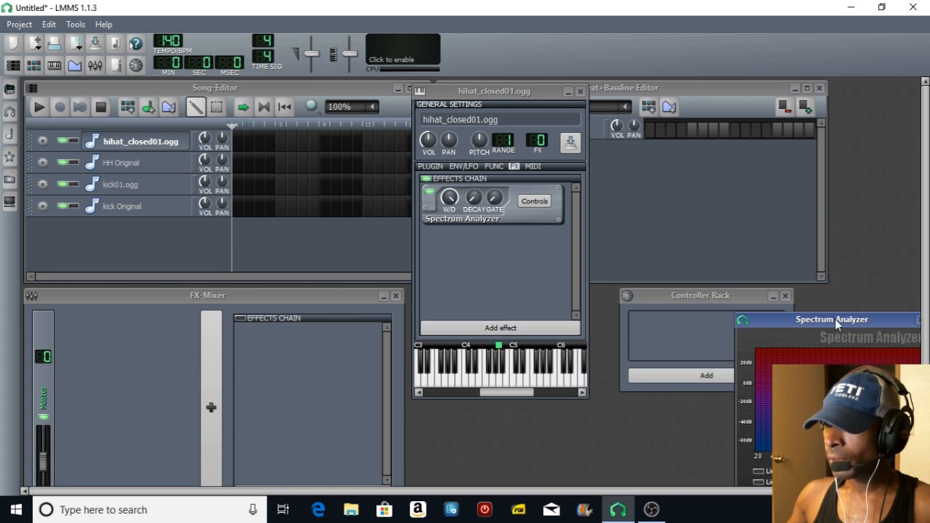
pyautogui.moveTo(832, 320); pyautogui.dragTo(715, 84)
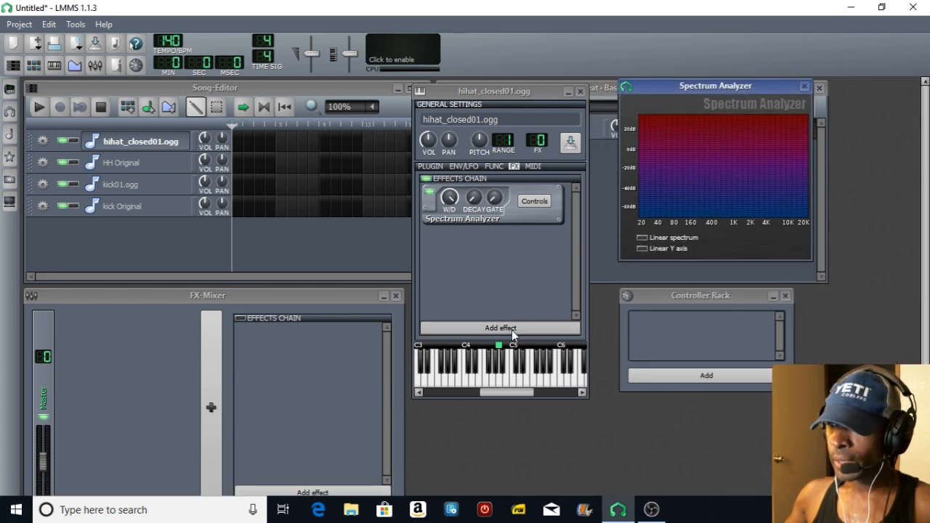
# Add the C* Eq 10-band equalizer after the Spectrum Analyzer in the hi-hat's FX chain
pyautogui.click(500, 329)
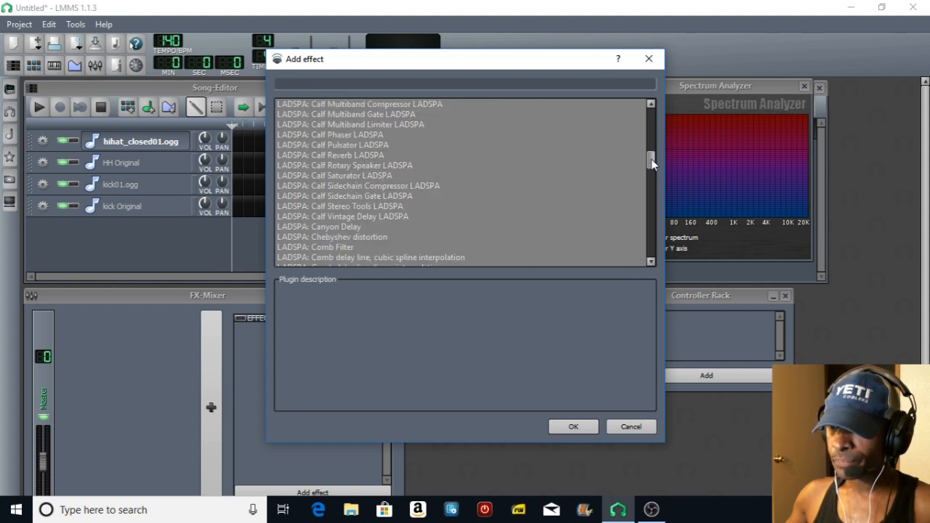
pyautogui.scroll(3)
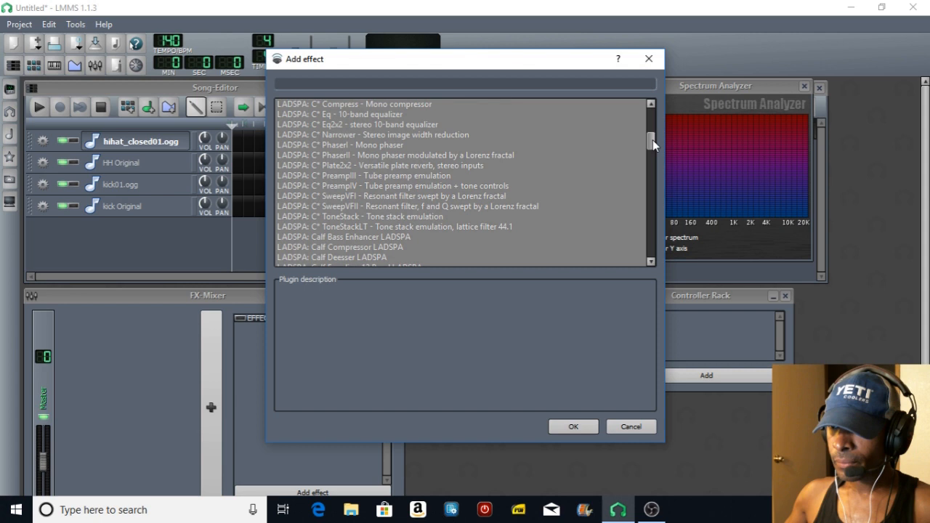
pyautogui.scroll(3)
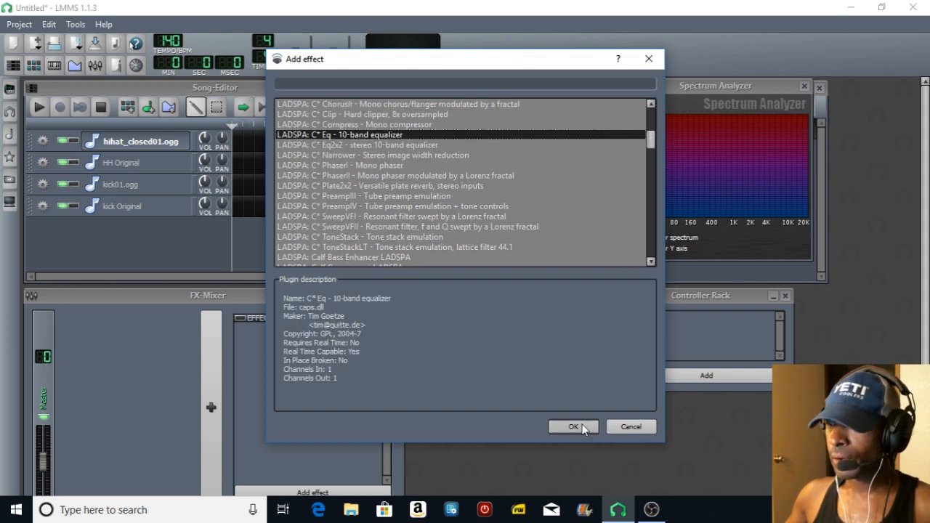
pyautogui.click(573, 427)
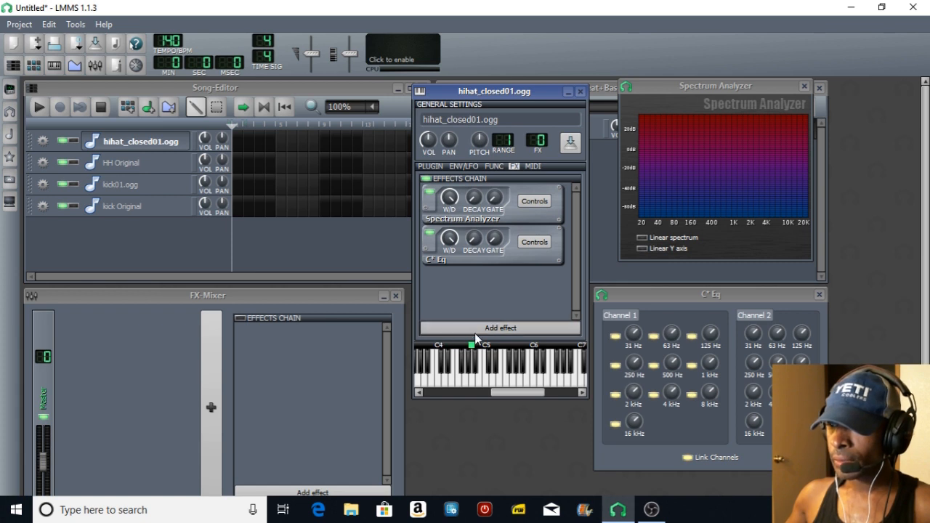
pyautogui.moveTo(468, 367)
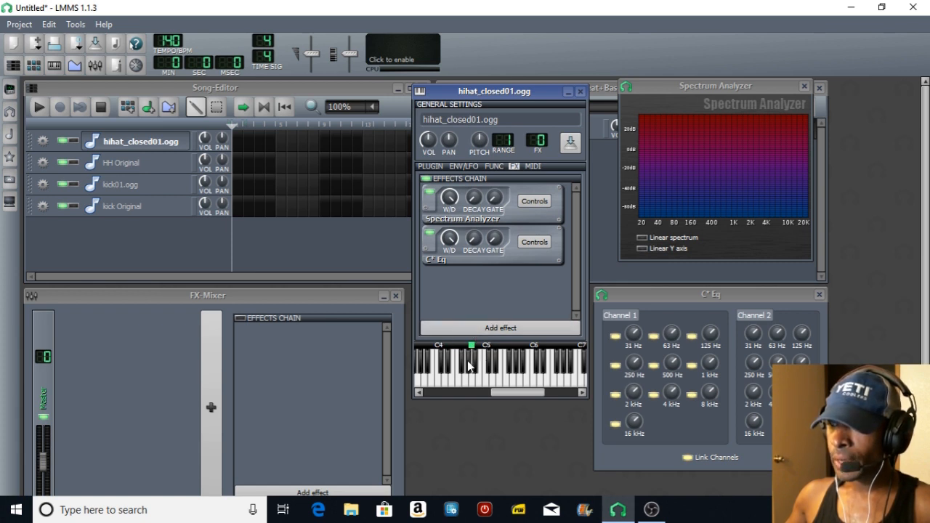
pyautogui.moveTo(474, 384)
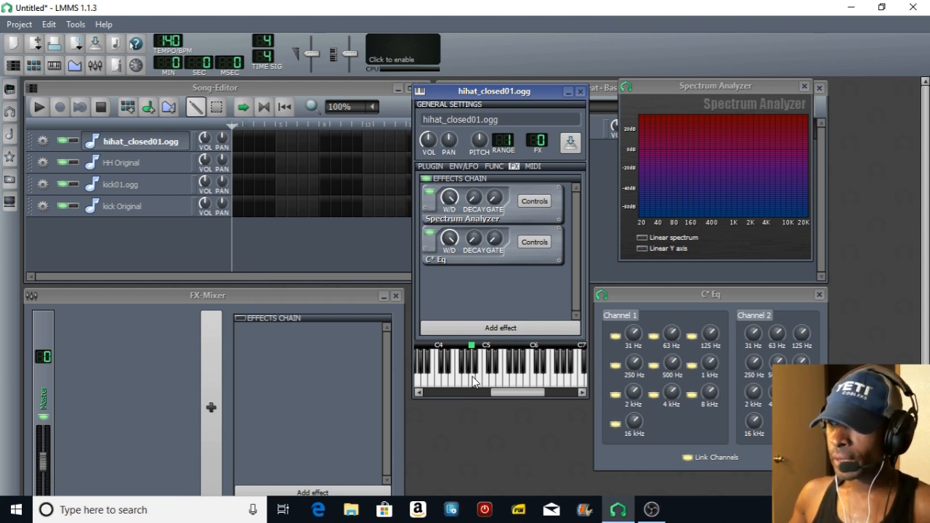
pyautogui.moveTo(683, 434)
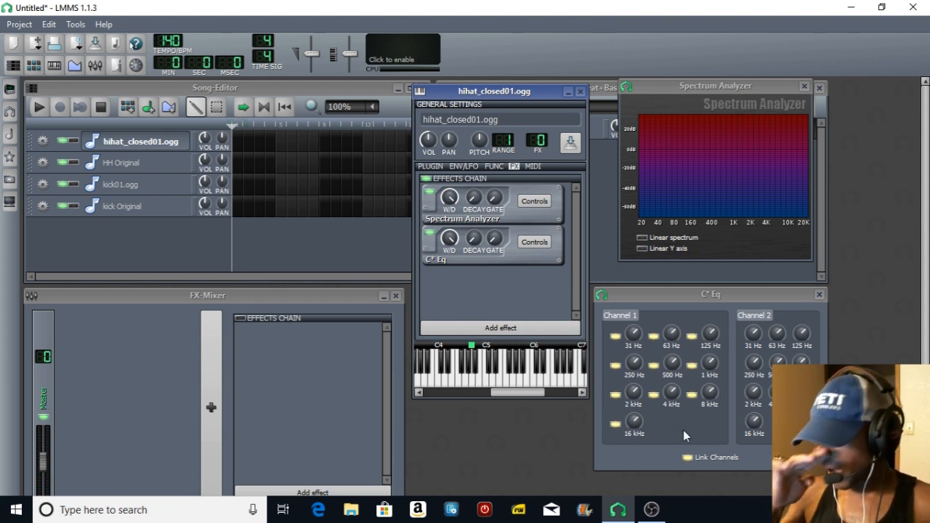
pyautogui.moveTo(698, 370)
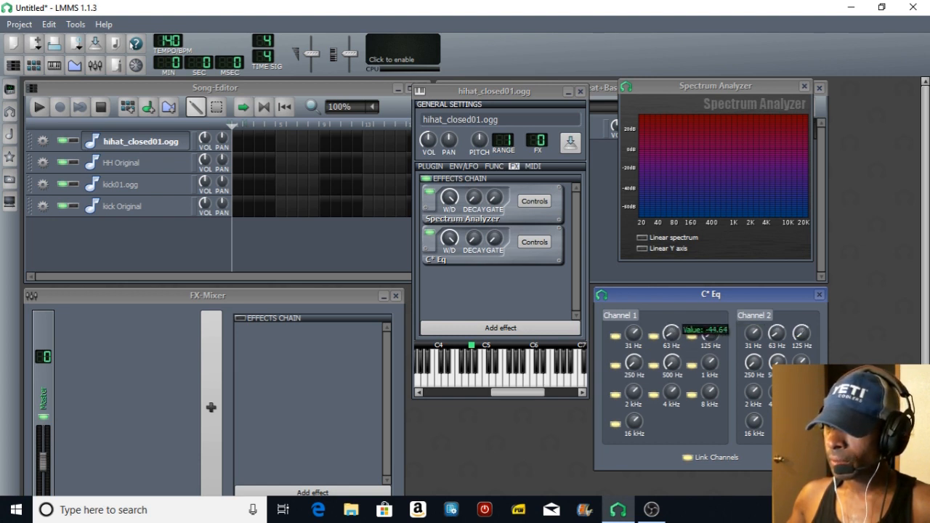
pyautogui.moveTo(637, 337)
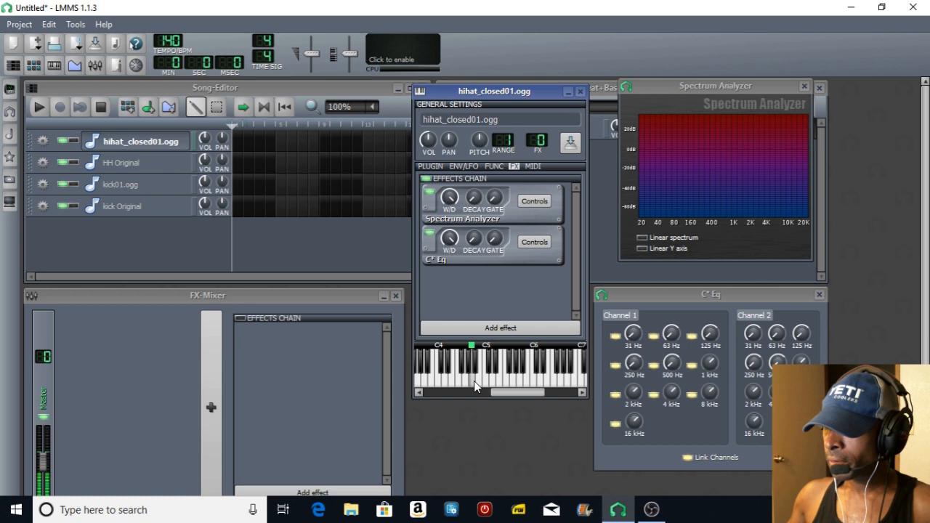
pyautogui.moveTo(636, 425)
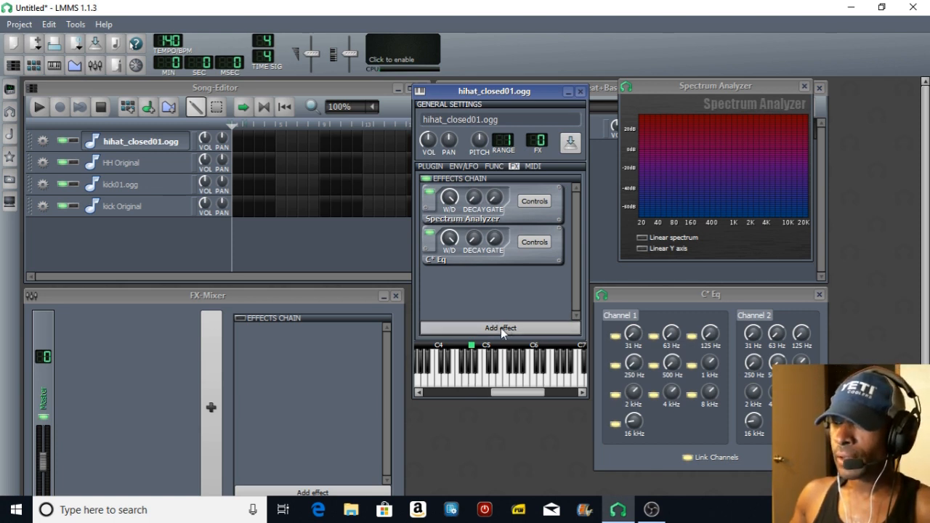
# Add the LADSPA Calf Reverb effect to the hi-hat's FX chain via Add effect
pyautogui.click(500, 328)
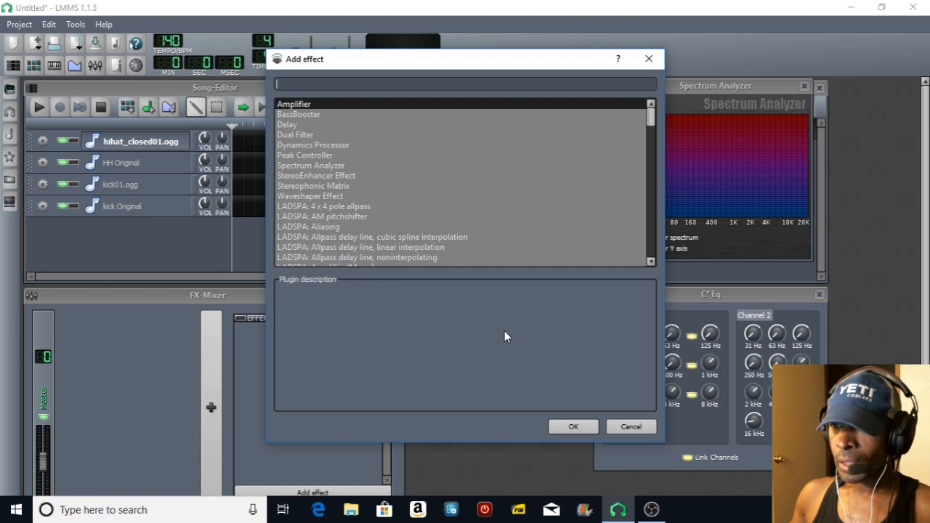
pyautogui.moveTo(653, 130)
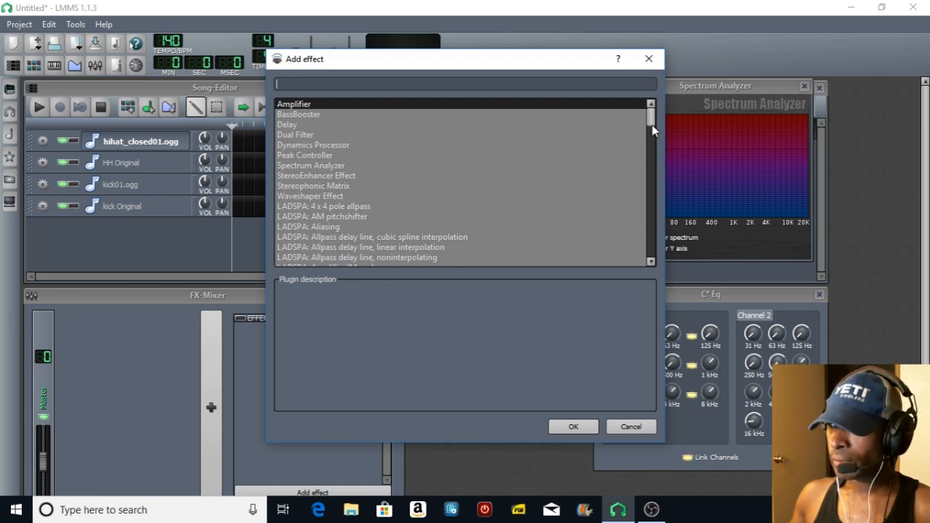
pyautogui.scroll(-3)
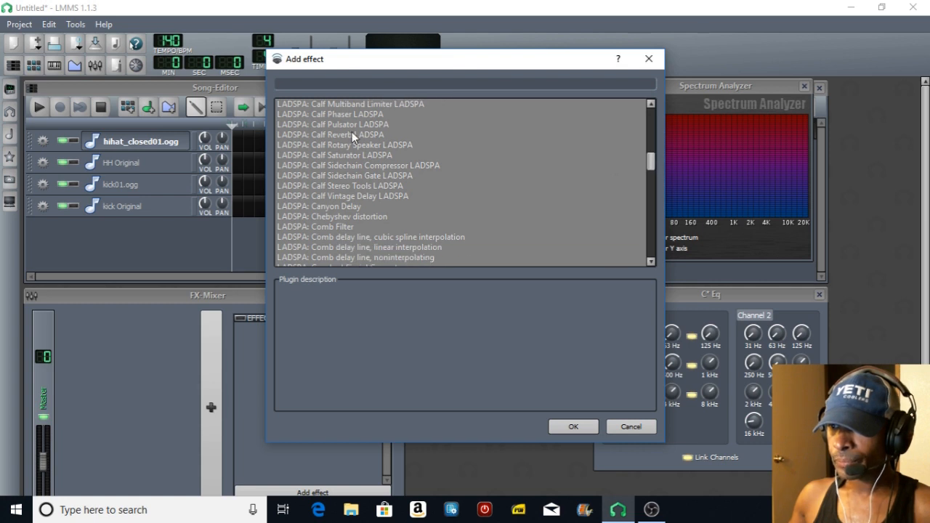
pyautogui.click(332, 133)
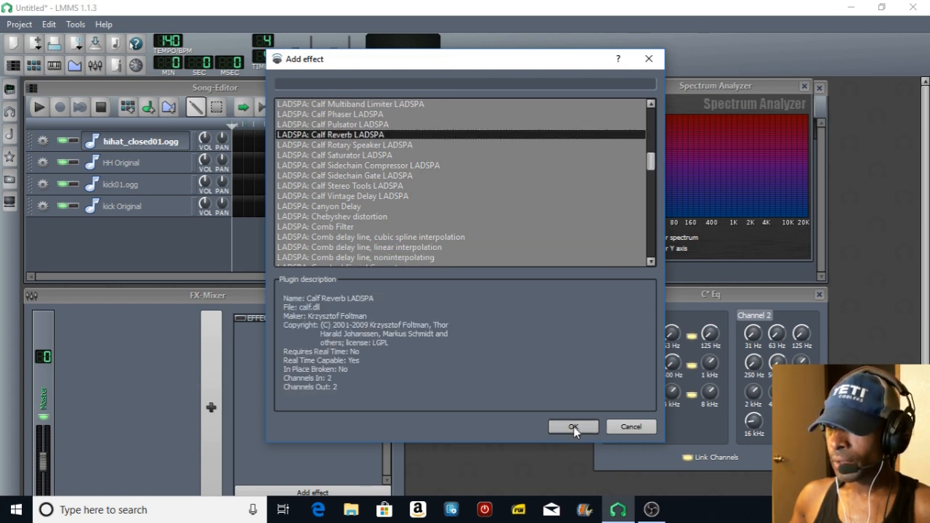
pyautogui.click(573, 427)
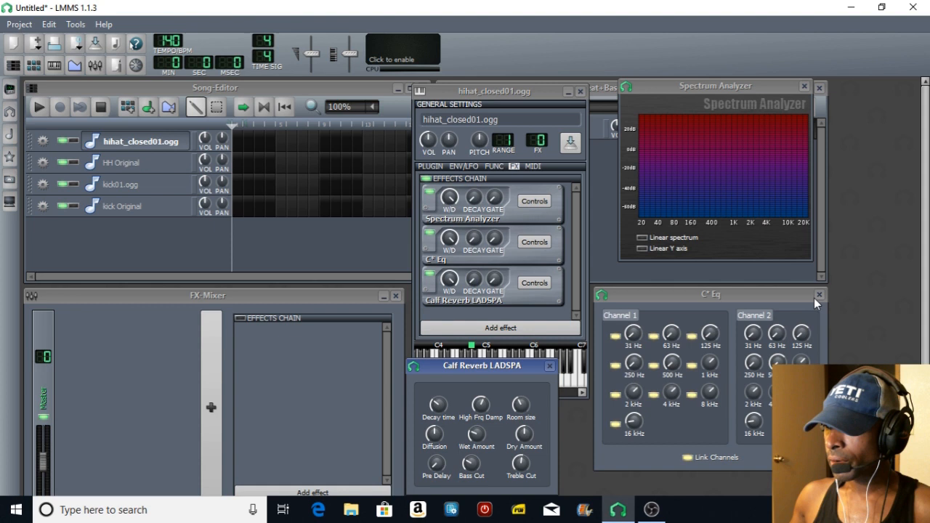
pyautogui.moveTo(523, 406)
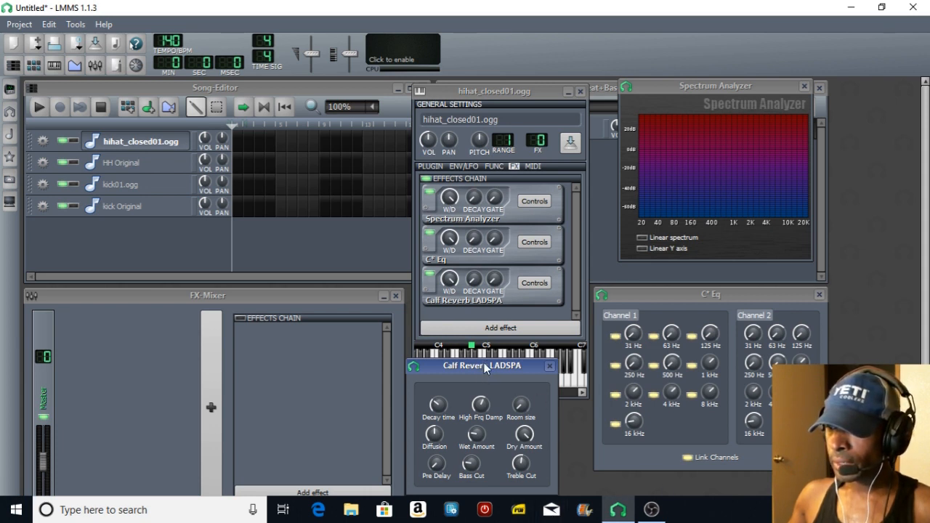
# Close the Calf Reverb, hi-hat instrument, C* Eq and Spectrum Analyzer windows
pyautogui.moveTo(481, 366); pyautogui.dragTo(291, 299)
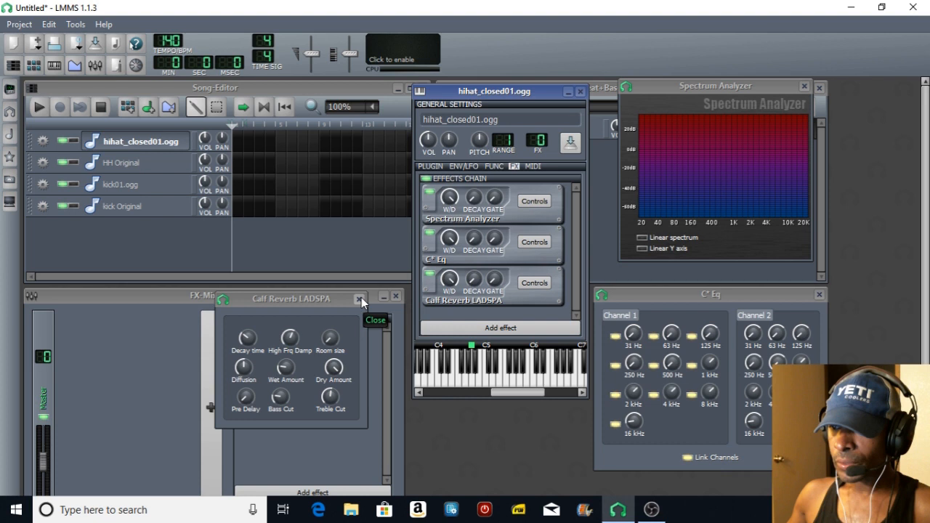
pyautogui.click(357, 299)
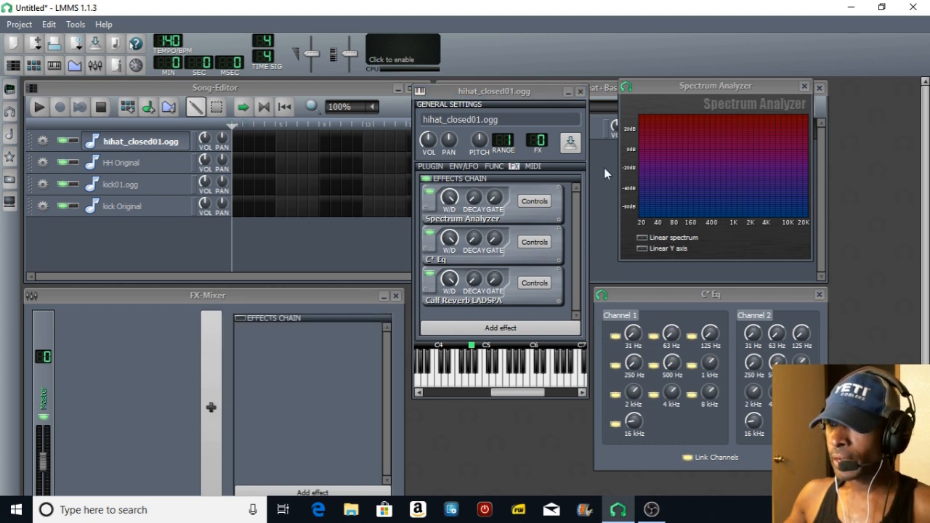
pyautogui.click(578, 90)
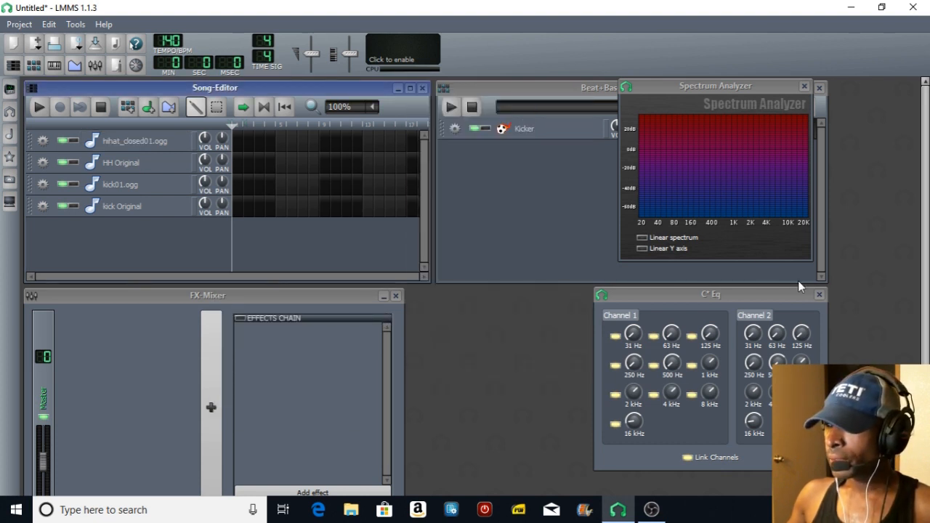
pyautogui.click(820, 294)
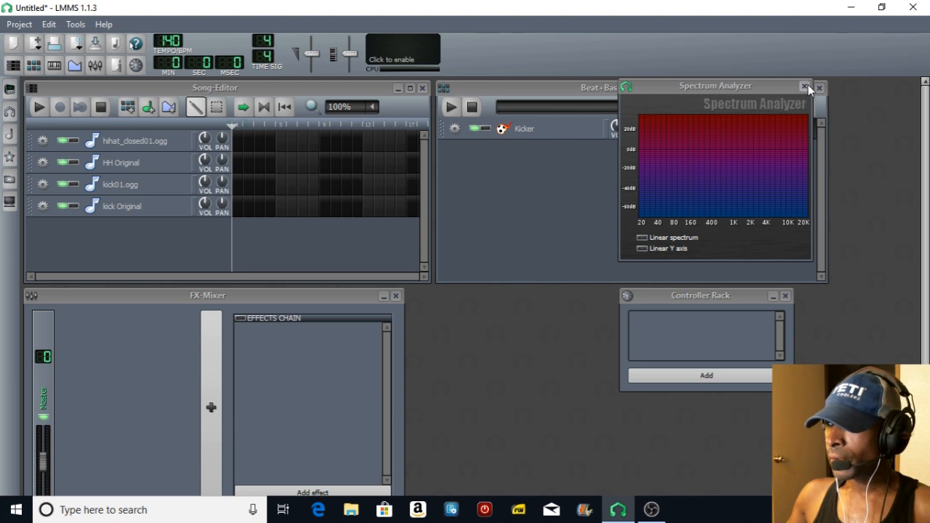
pyautogui.click(820, 88)
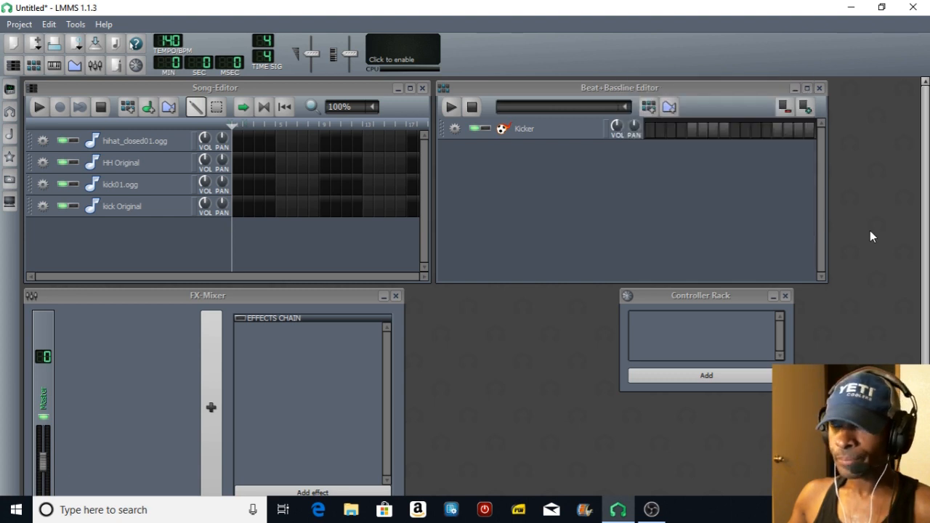
pyautogui.moveTo(279, 237)
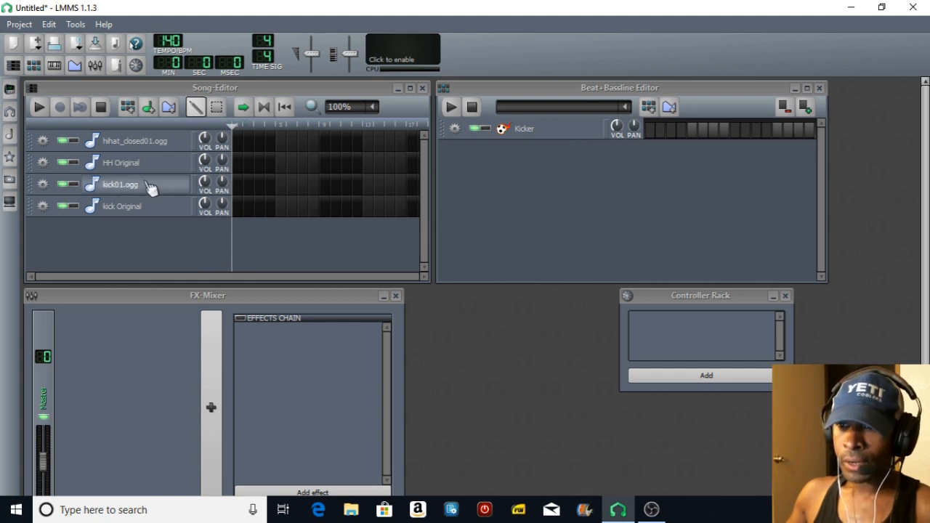
pyautogui.moveTo(157, 188)
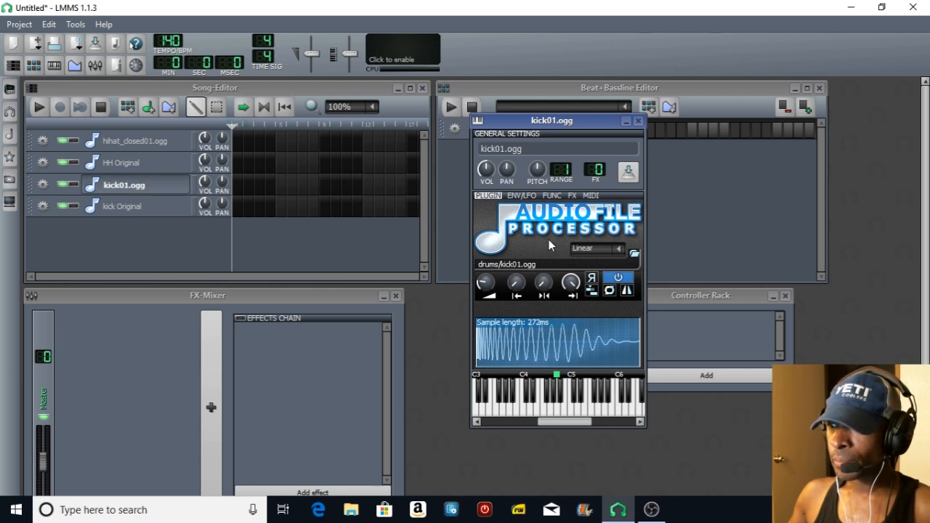
pyautogui.moveTo(574, 201)
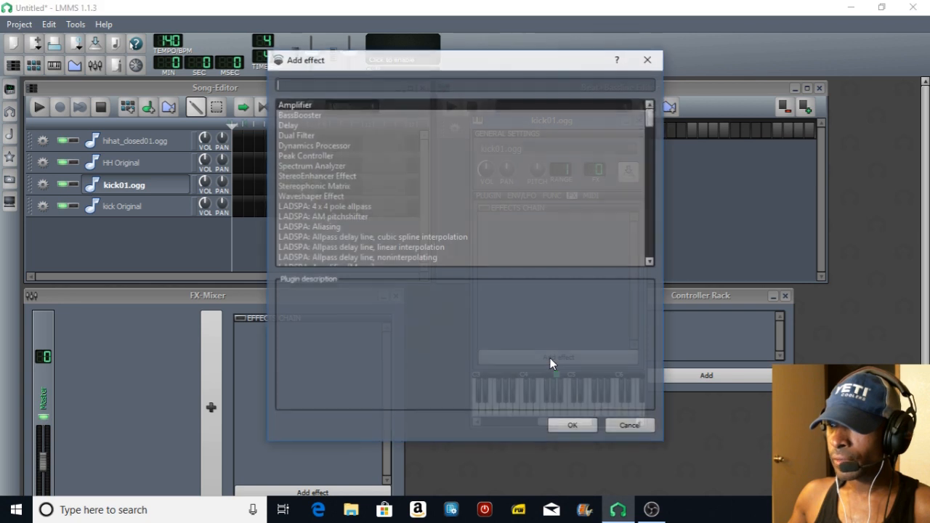
# Add a Spectrum Analyzer and then the C* Eq 10-band equalizer to kick01.ogg's FX chain
pyautogui.click(311, 165)
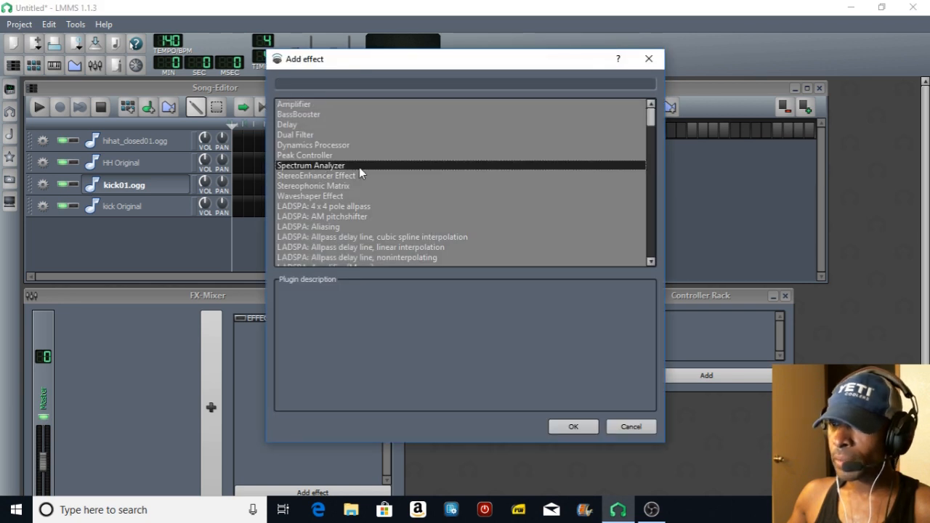
pyautogui.click(573, 428)
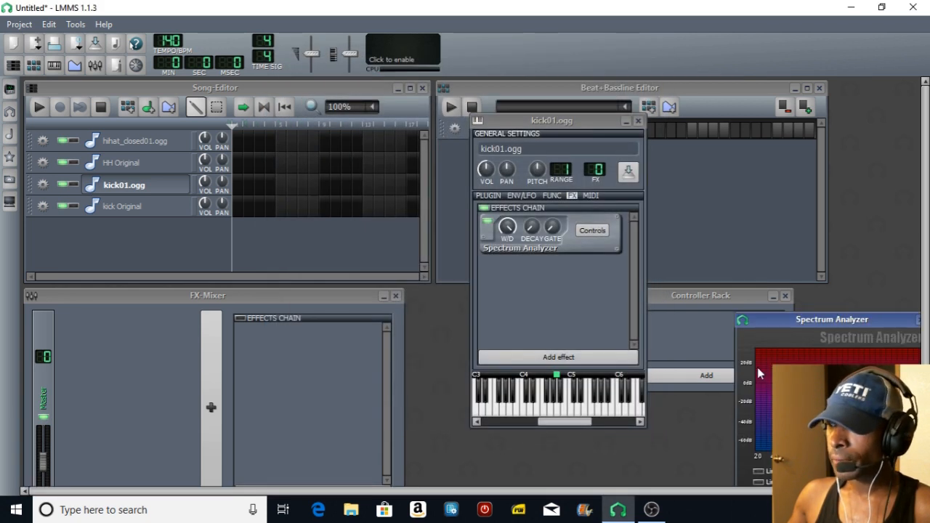
pyautogui.moveTo(831, 320); pyautogui.dragTo(759, 113)
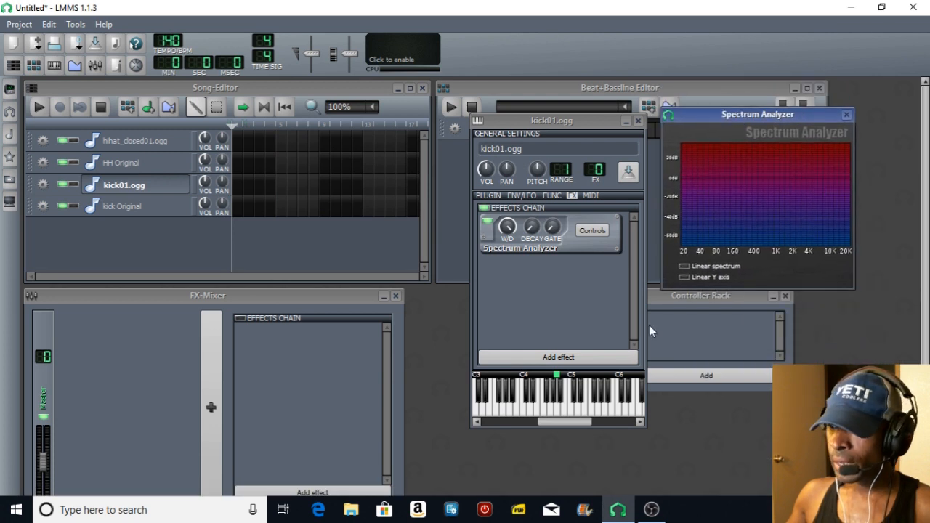
pyautogui.click(558, 358)
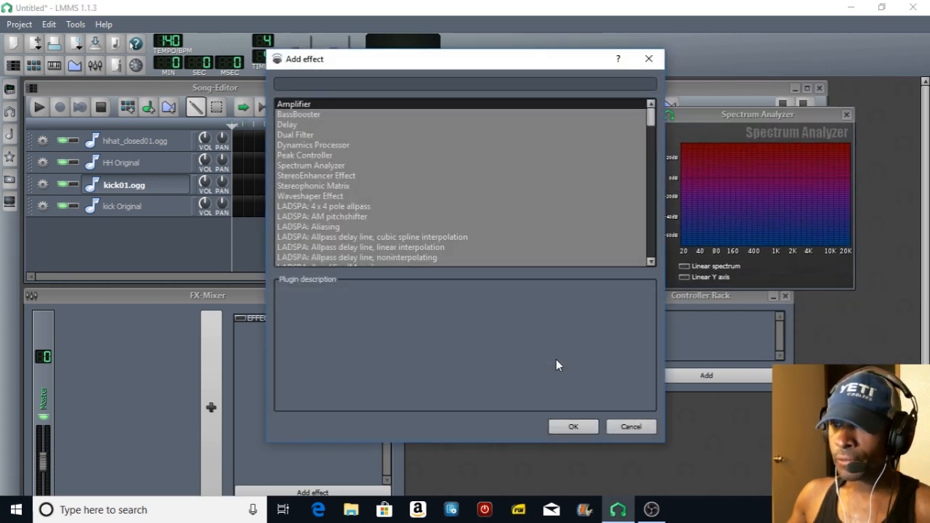
pyautogui.scroll(-3)
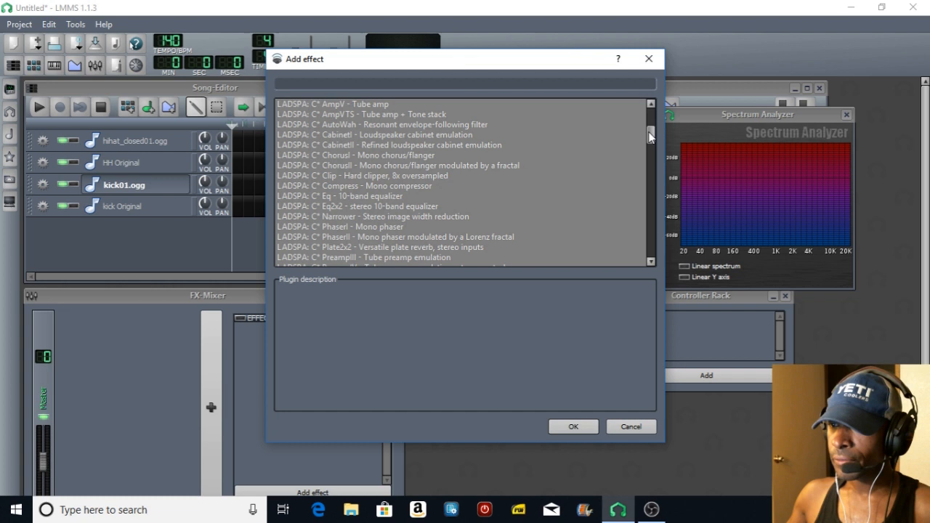
pyautogui.scroll(-3)
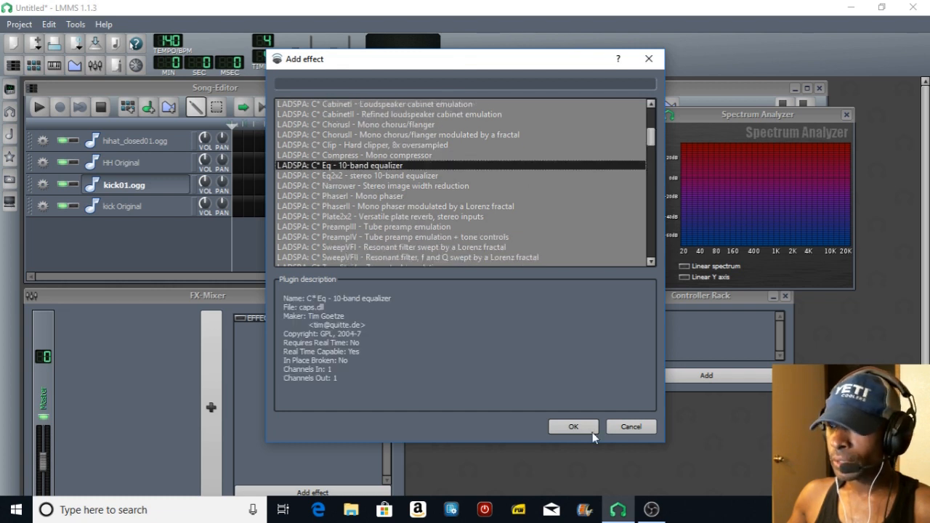
pyautogui.click(573, 428)
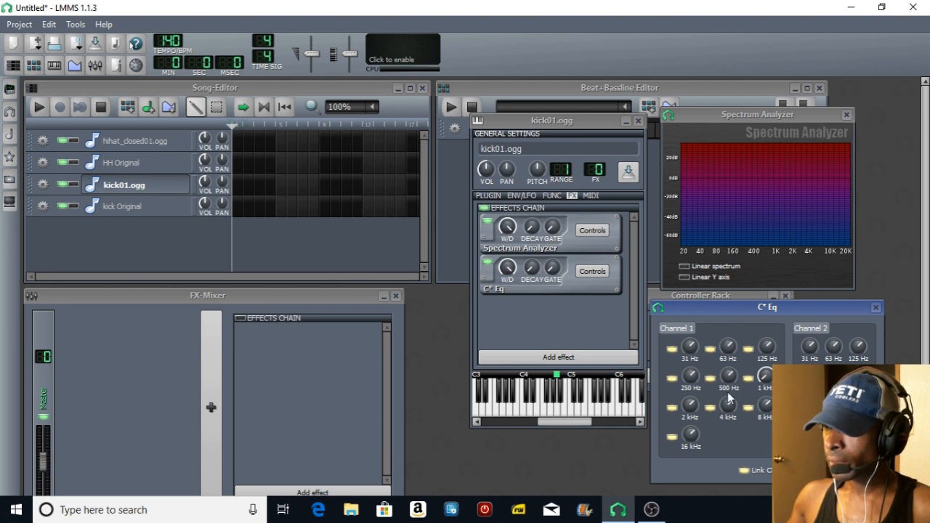
pyautogui.moveTo(741, 376)
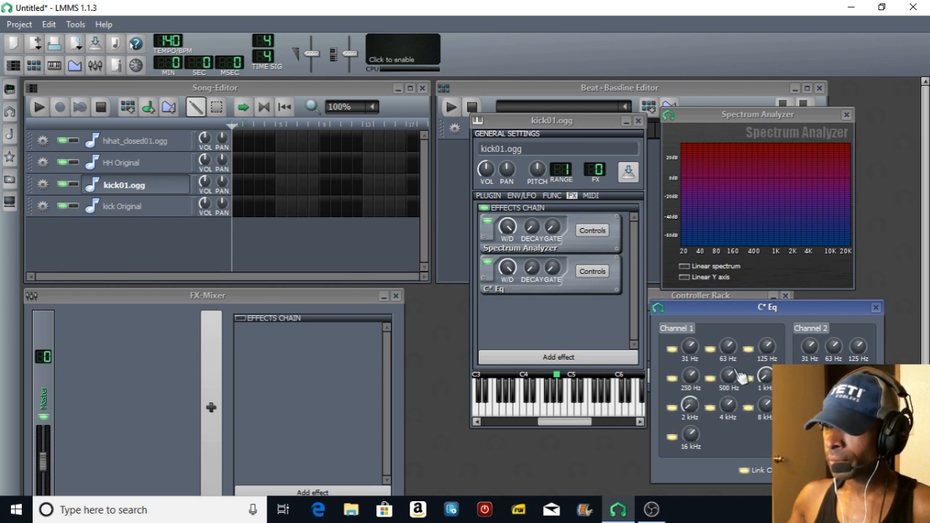
pyautogui.moveTo(734, 413)
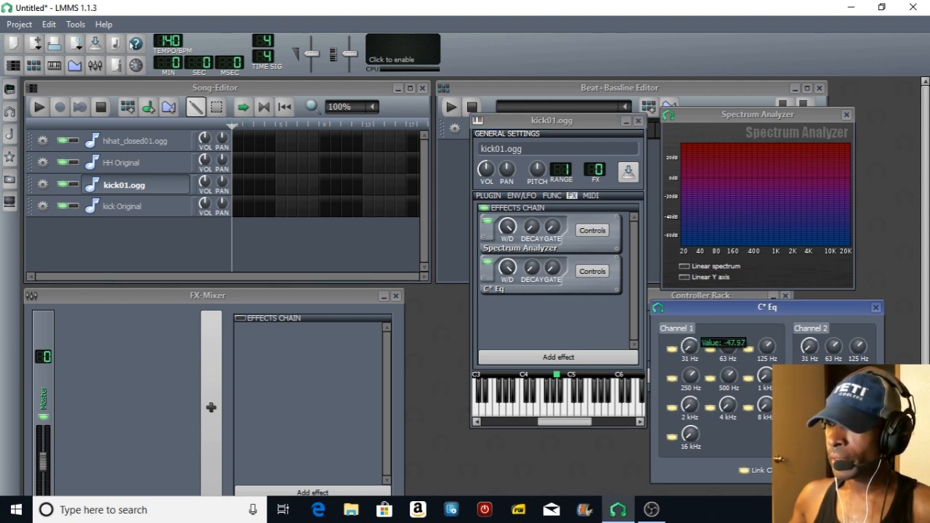
pyautogui.moveTo(696, 244)
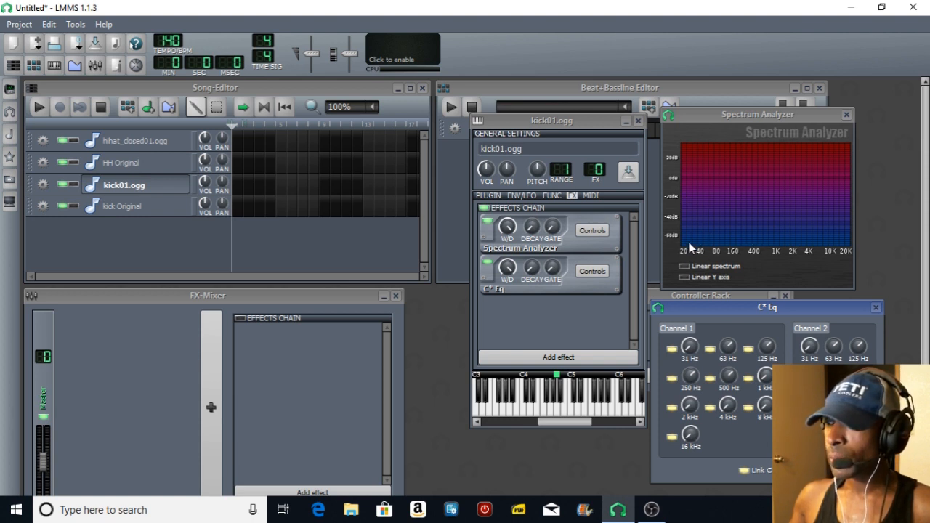
pyautogui.moveTo(756, 250)
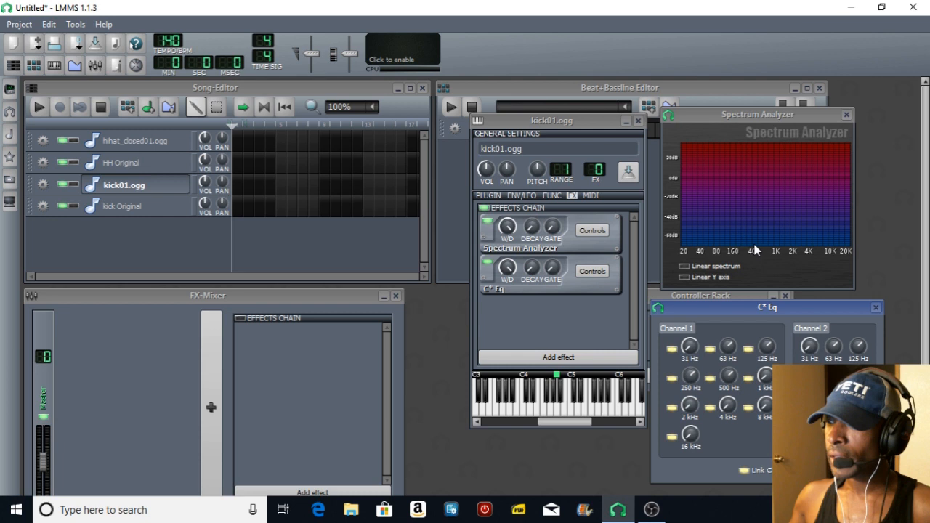
pyautogui.moveTo(575, 395)
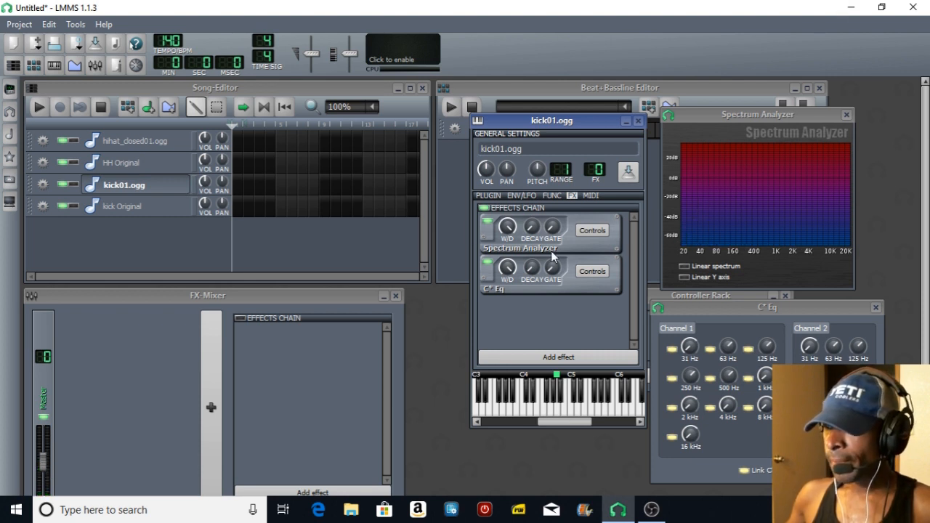
pyautogui.moveTo(579, 364)
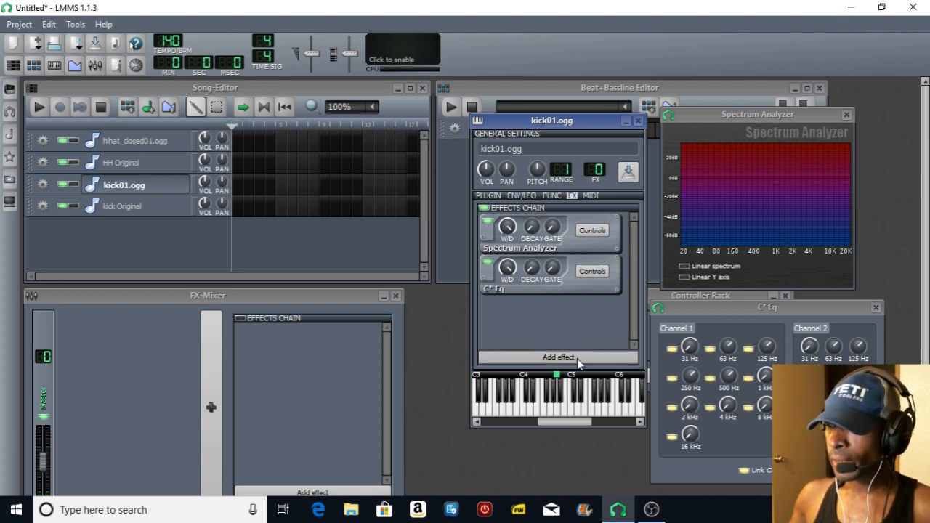
# Add the BassBooster effect after the C* Eq in kick01.ogg's FX chain
pyautogui.click(558, 358)
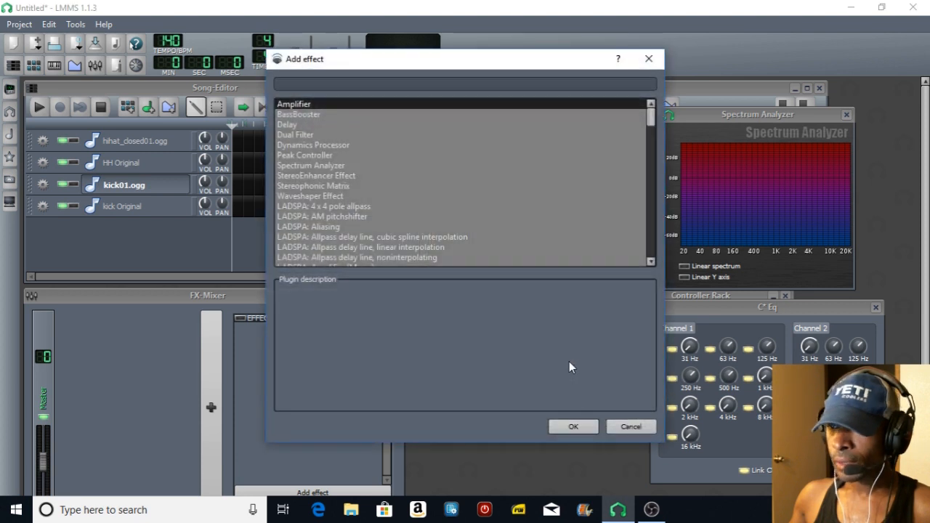
pyautogui.moveTo(405, 125)
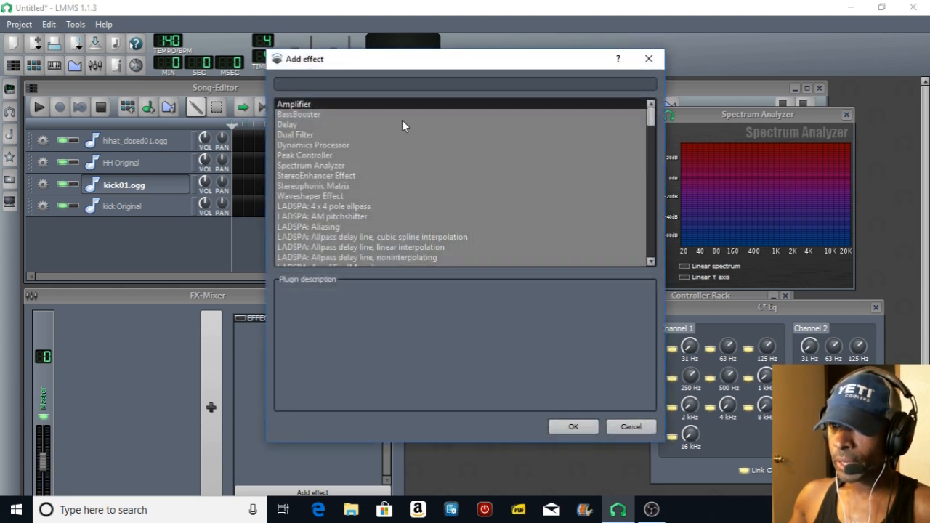
pyautogui.click(298, 113)
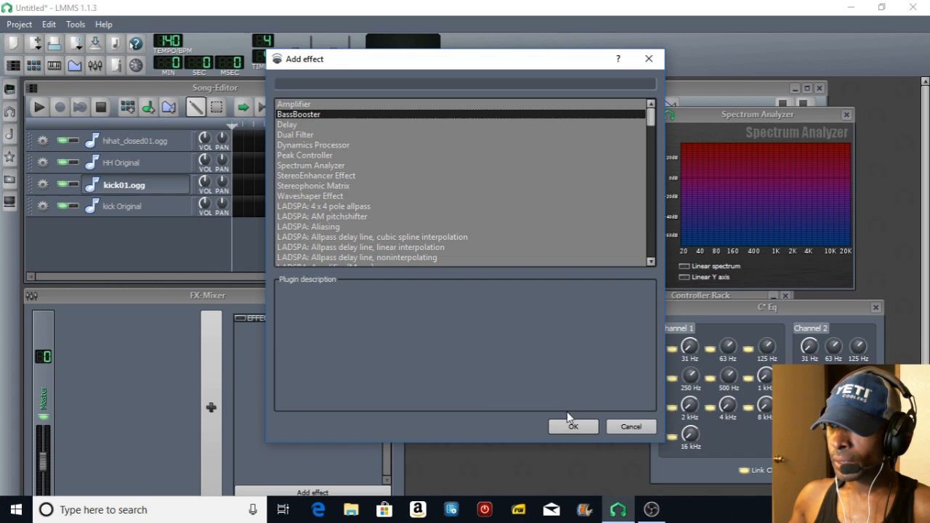
pyautogui.click(573, 428)
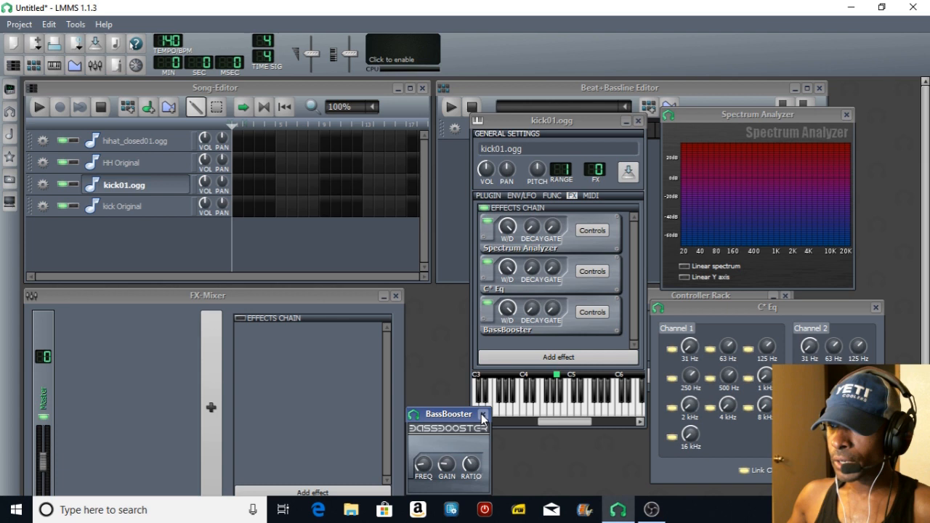
# Close the BassBooster and C* Eq controls and the kick01.ogg instrument window
pyautogui.click(483, 415)
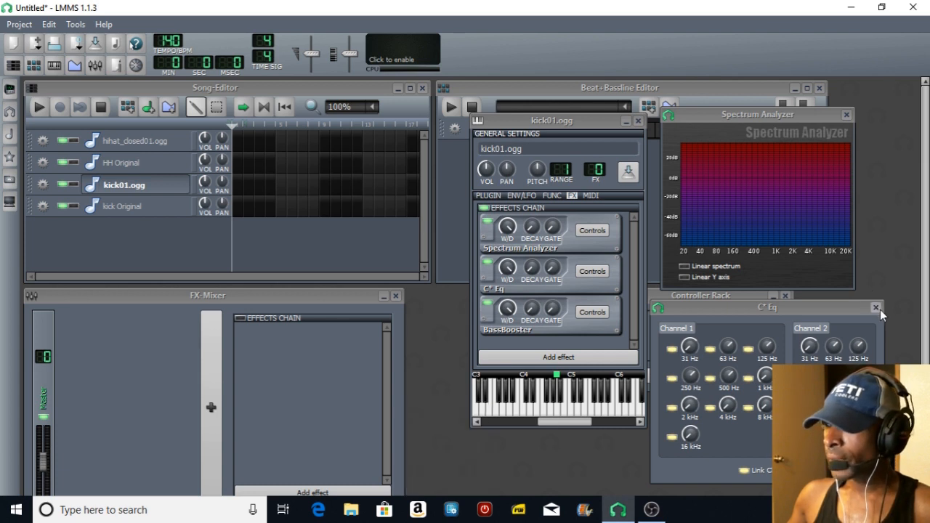
pyautogui.click(875, 308)
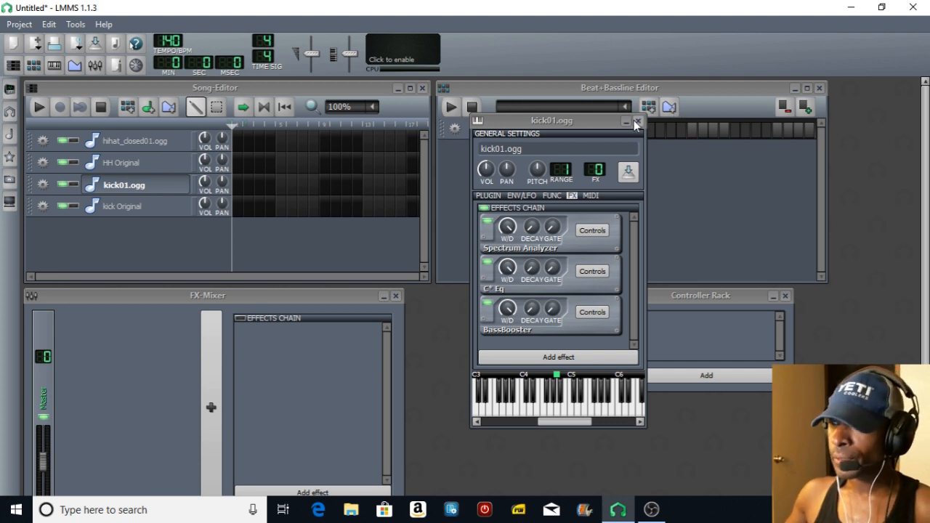
pyautogui.click(635, 120)
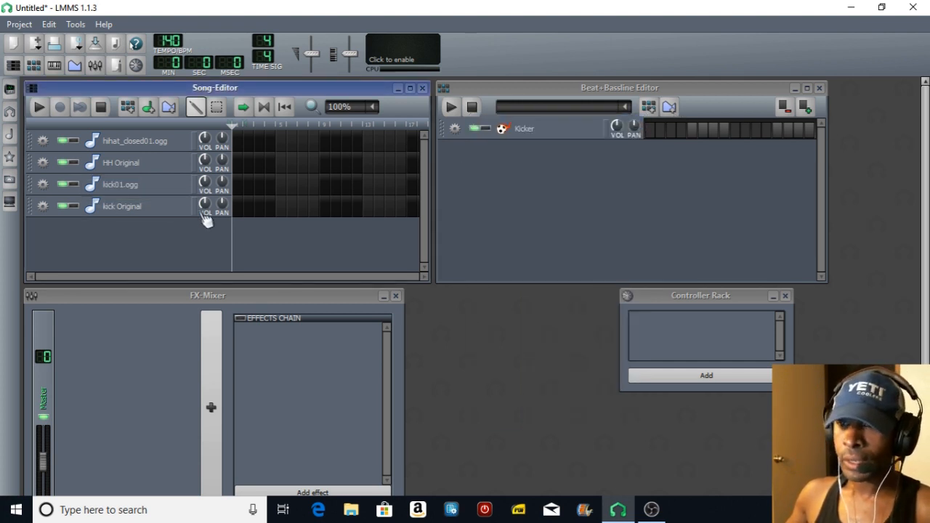
pyautogui.moveTo(201, 215)
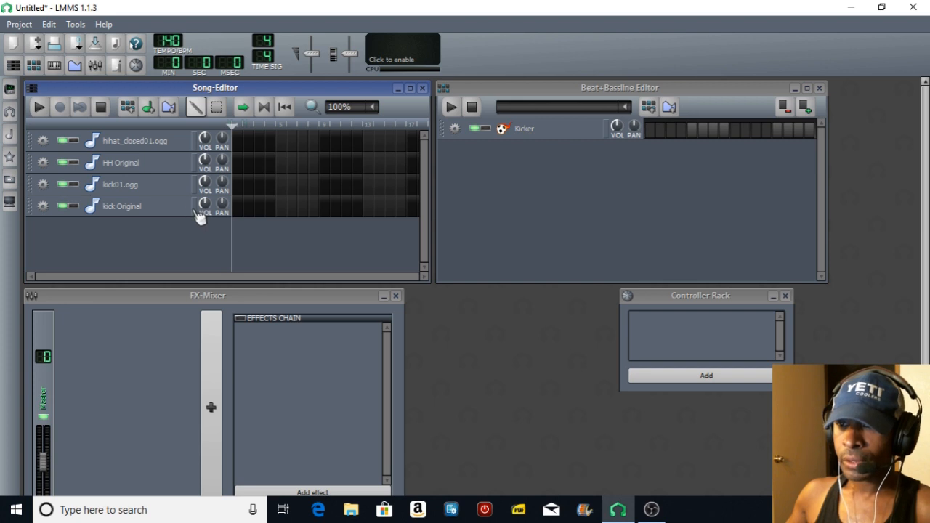
pyautogui.moveTo(202, 189)
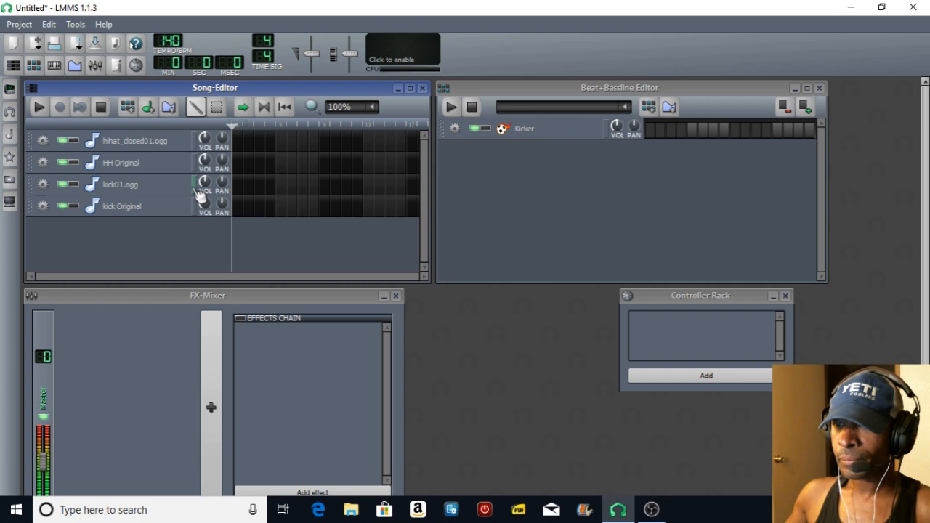
pyautogui.moveTo(202, 167)
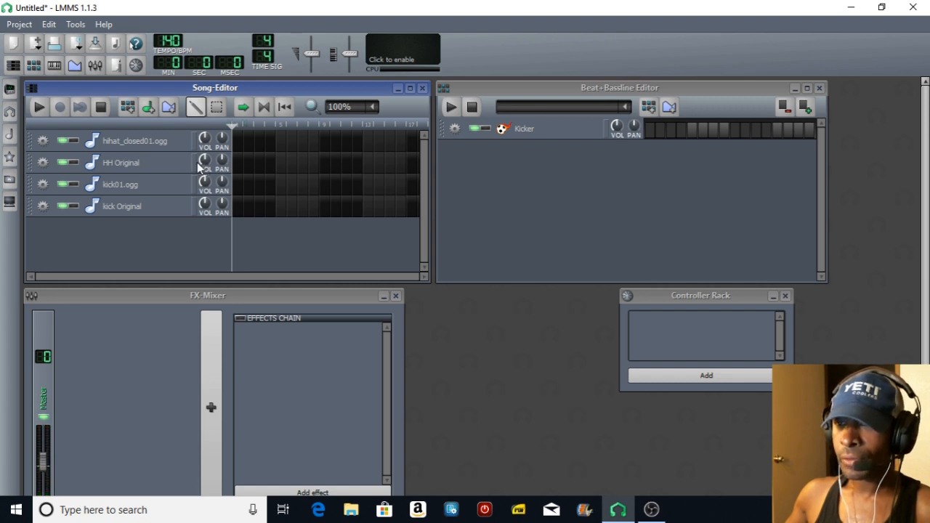
pyautogui.moveTo(194, 157)
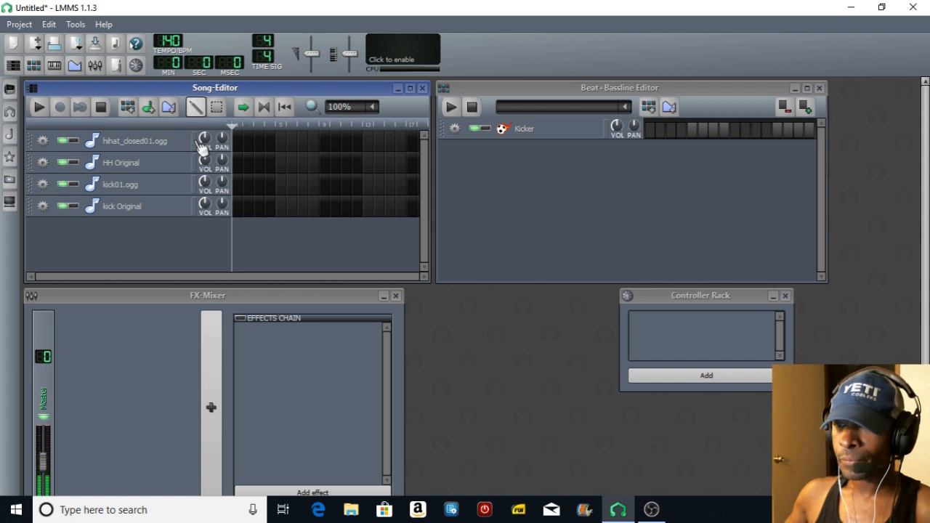
pyautogui.moveTo(202, 145)
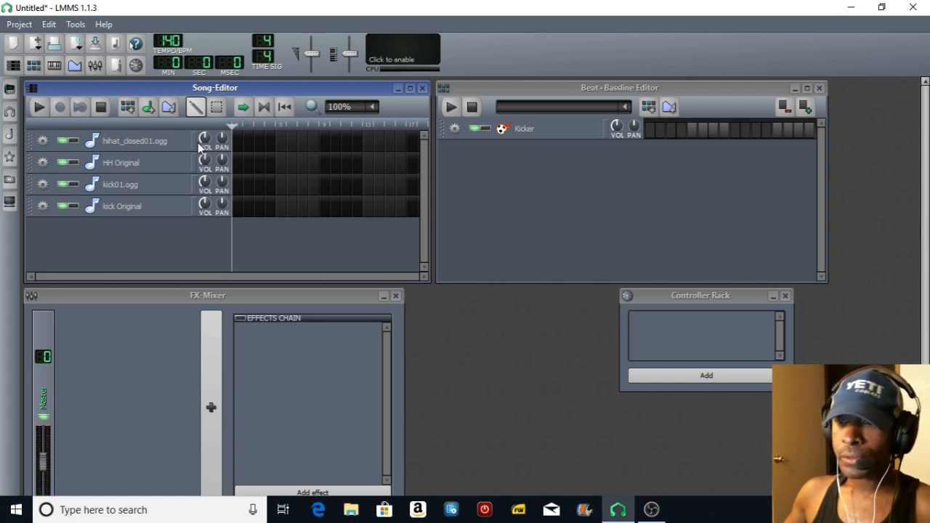
pyautogui.moveTo(202, 153)
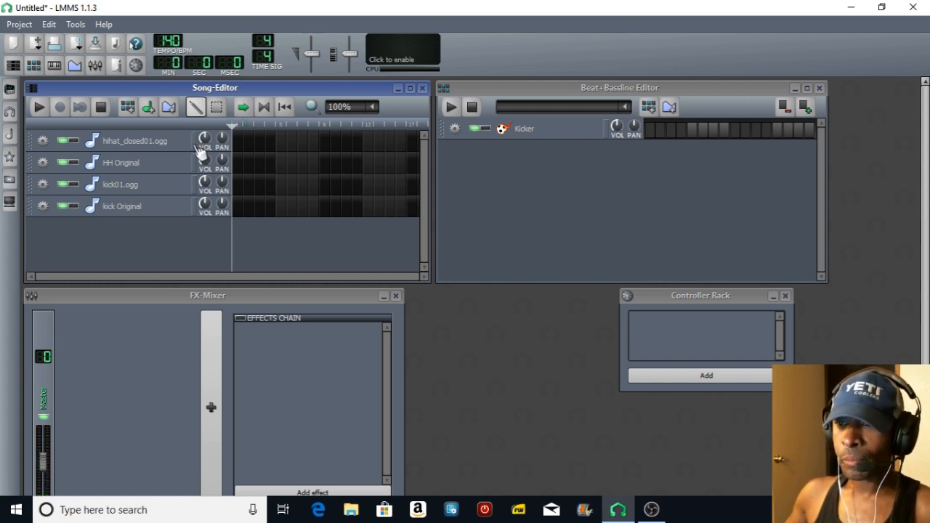
pyautogui.moveTo(192, 153)
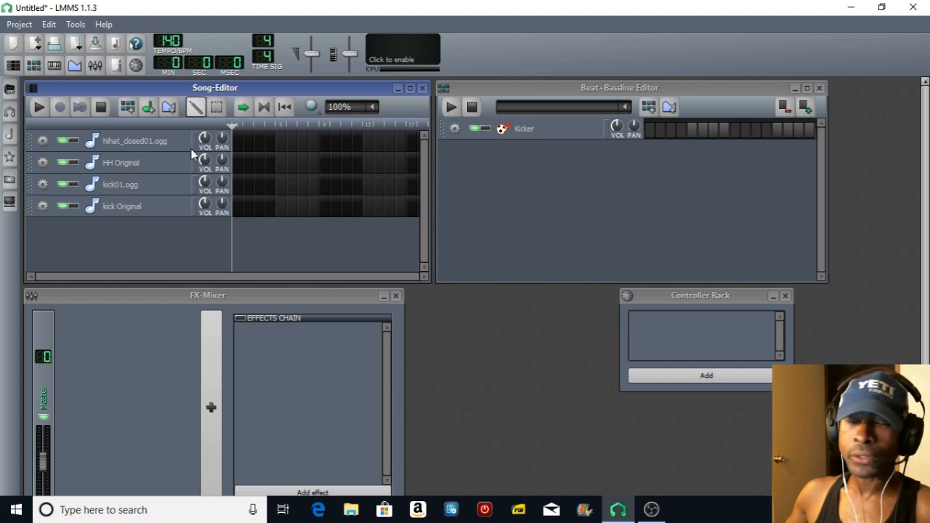
# Show the My samples browser in the sidebar and scroll through its sample list
pyautogui.click(10, 157)
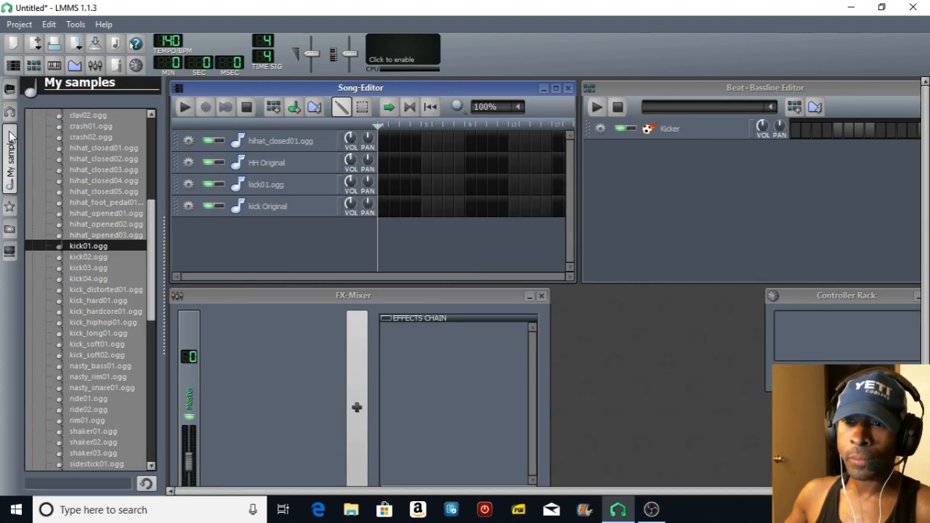
pyautogui.scroll(-3)
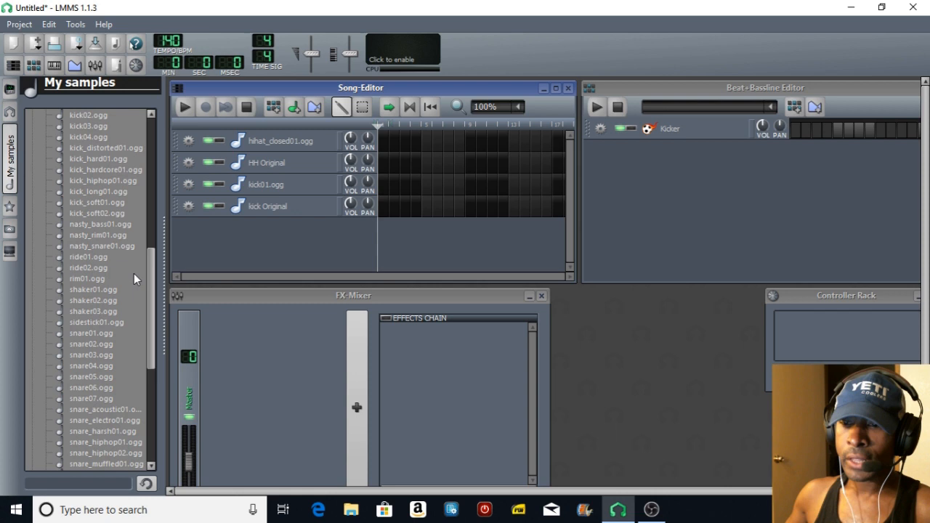
pyautogui.scroll(3)
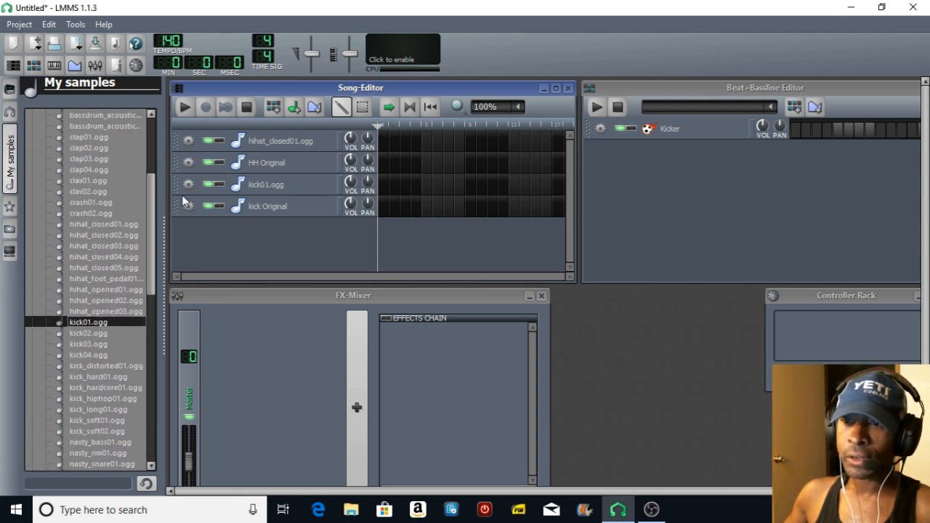
pyautogui.scroll(-3)
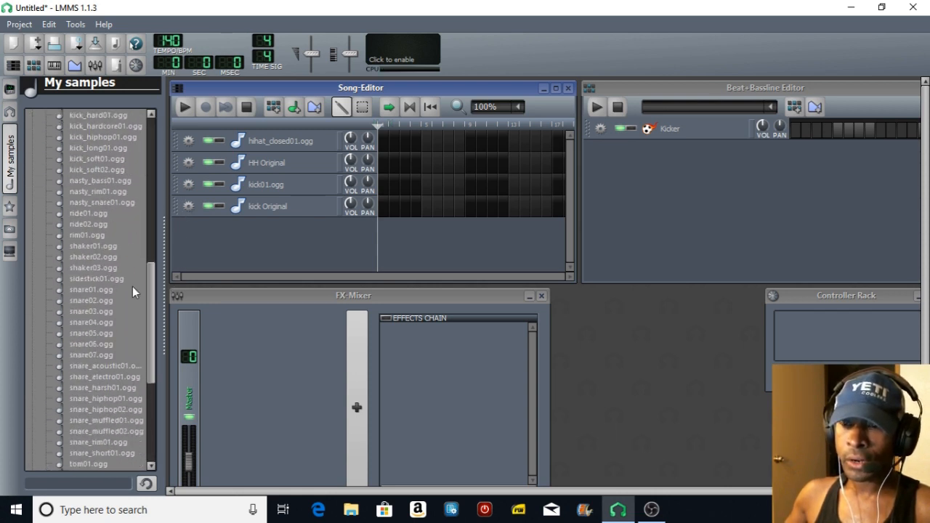
pyautogui.scroll(-3)
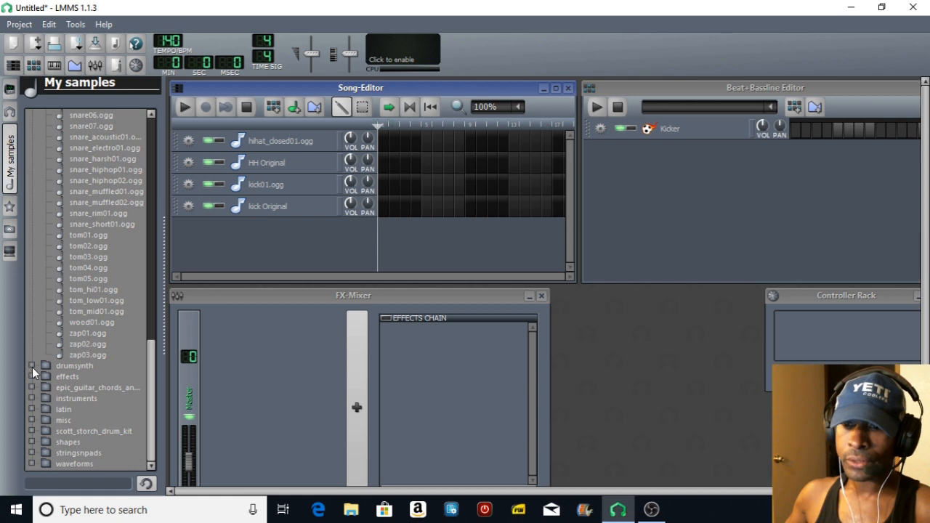
# Expand the drumsynth folder and look through its drum sample subfolders
pyautogui.click(45, 366)
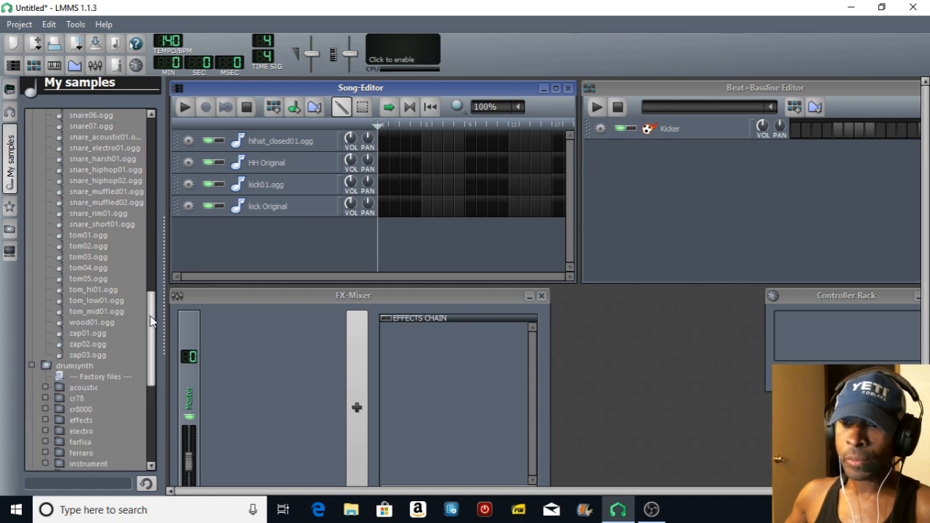
pyautogui.scroll(-3)
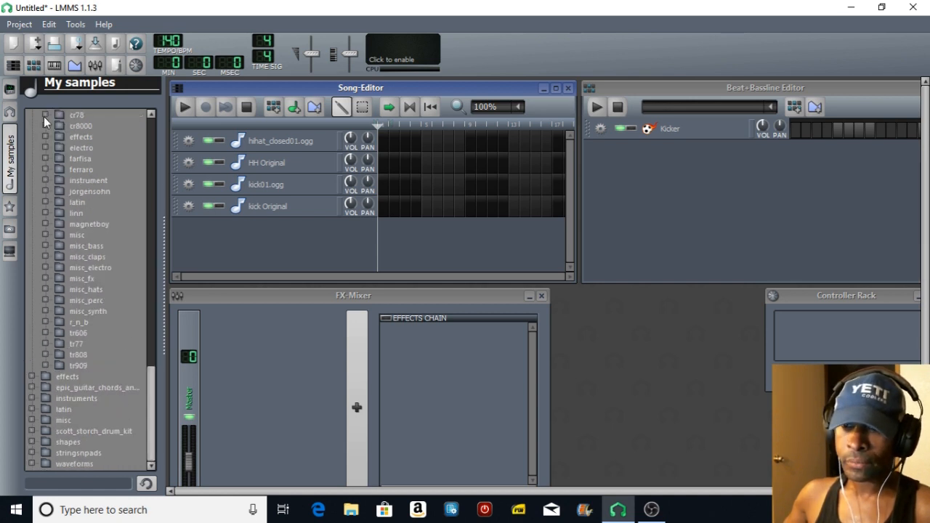
pyautogui.click(45, 115)
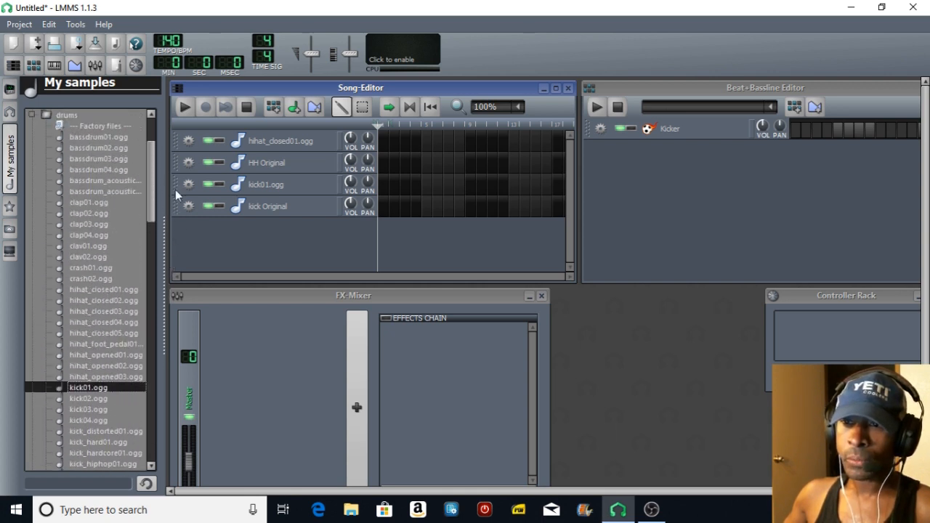
pyautogui.scroll(-3)
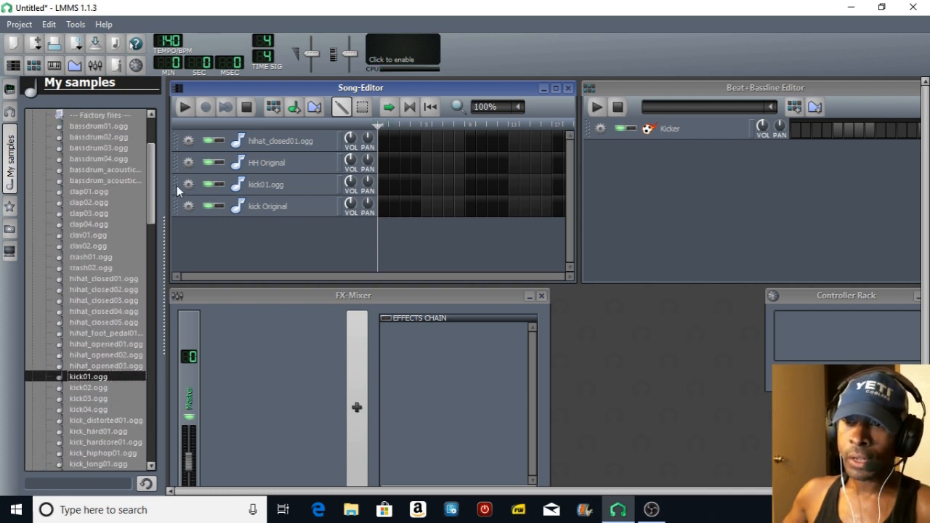
pyautogui.scroll(3)
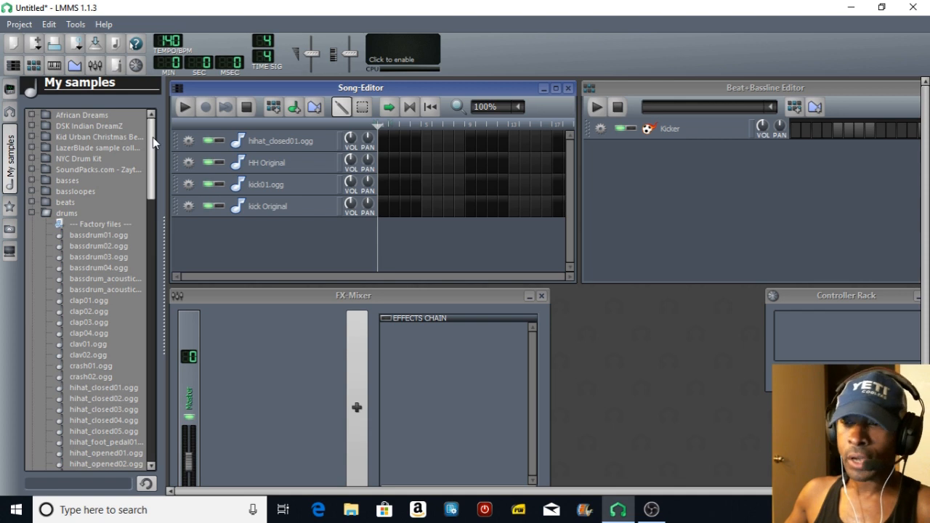
pyautogui.moveTo(343, 241)
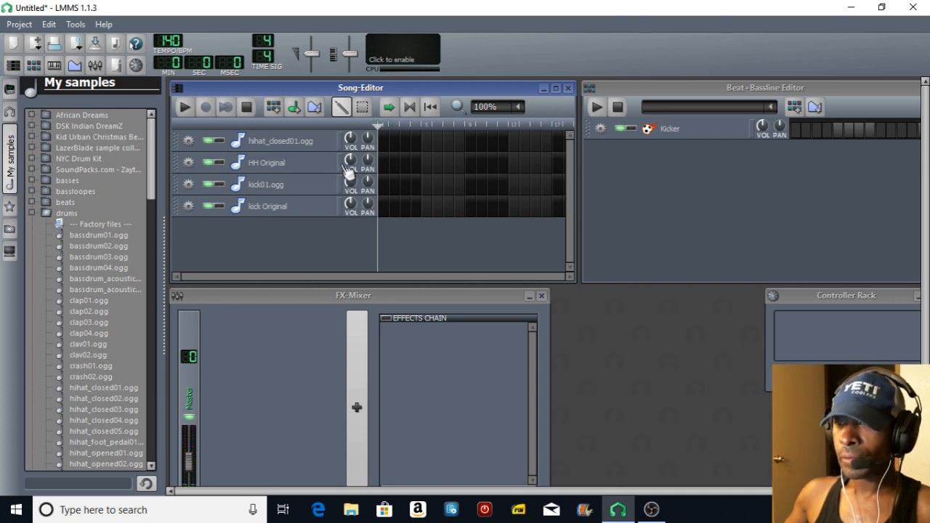
pyautogui.moveTo(347, 147)
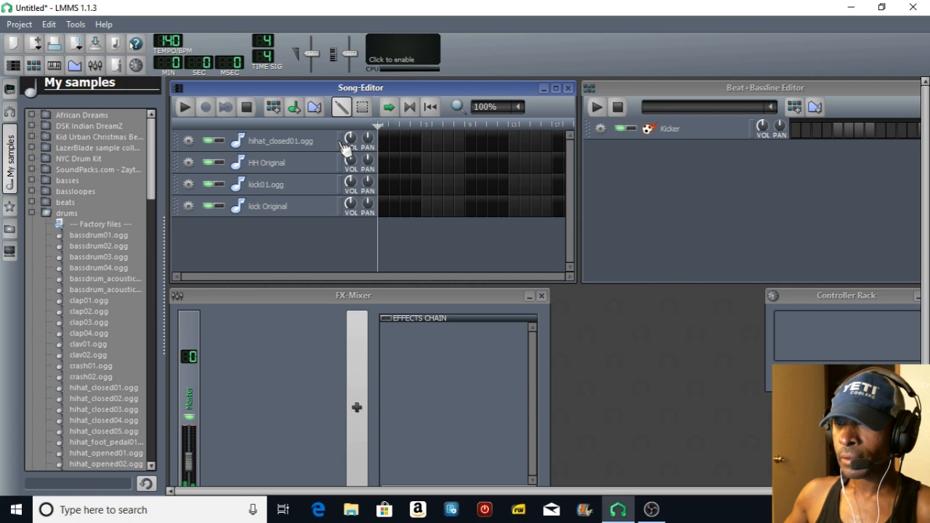
pyautogui.moveTo(570, 66)
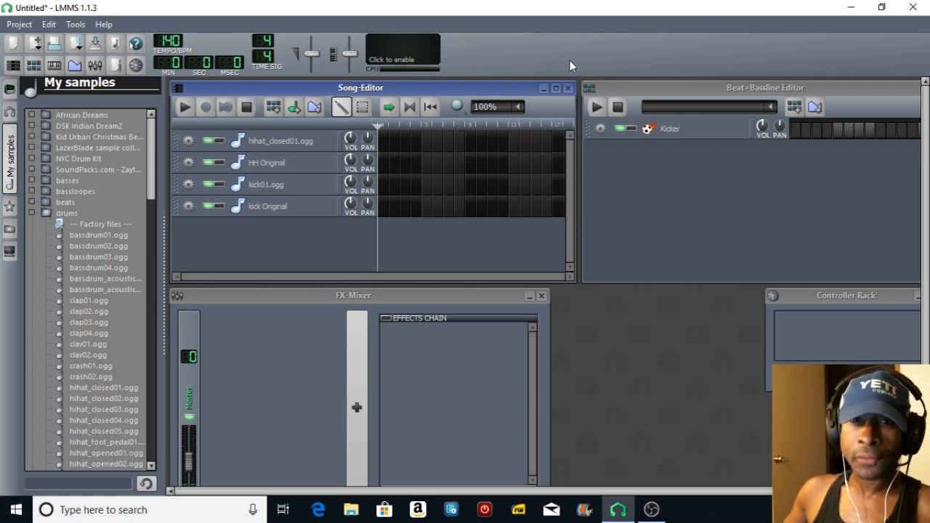